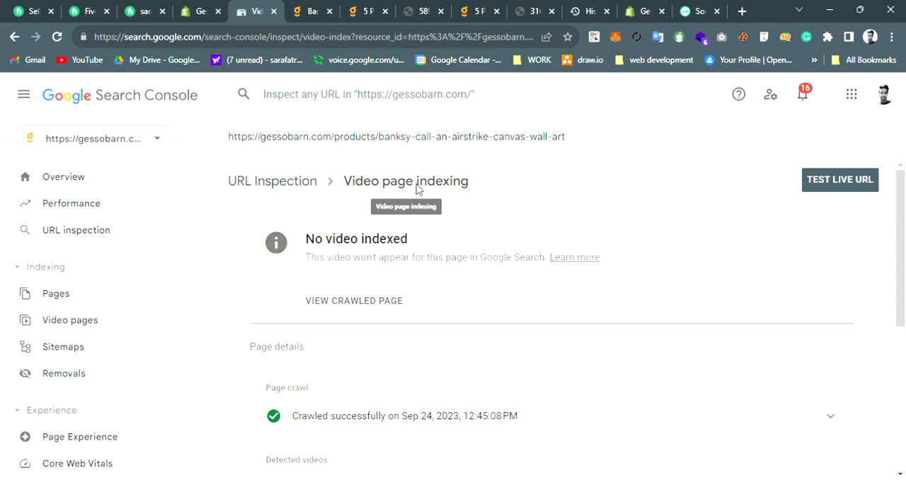
pyautogui.moveTo(846, 70)
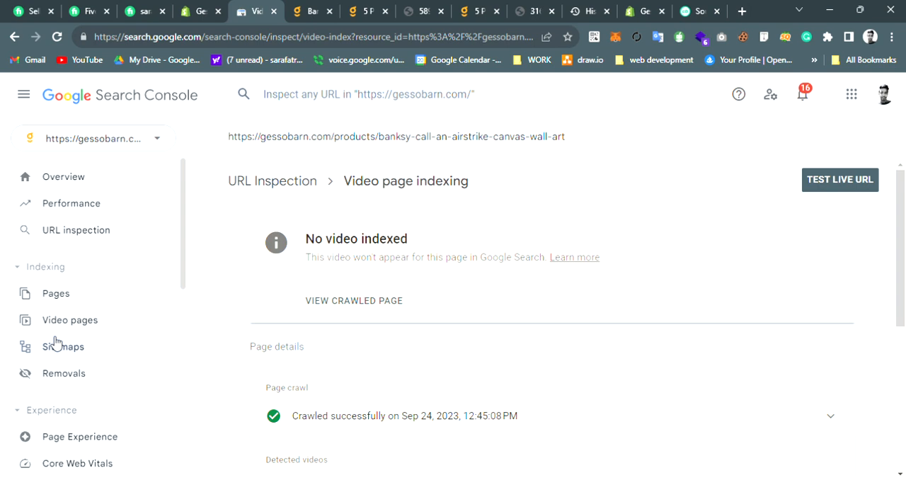
pyautogui.moveTo(57, 334)
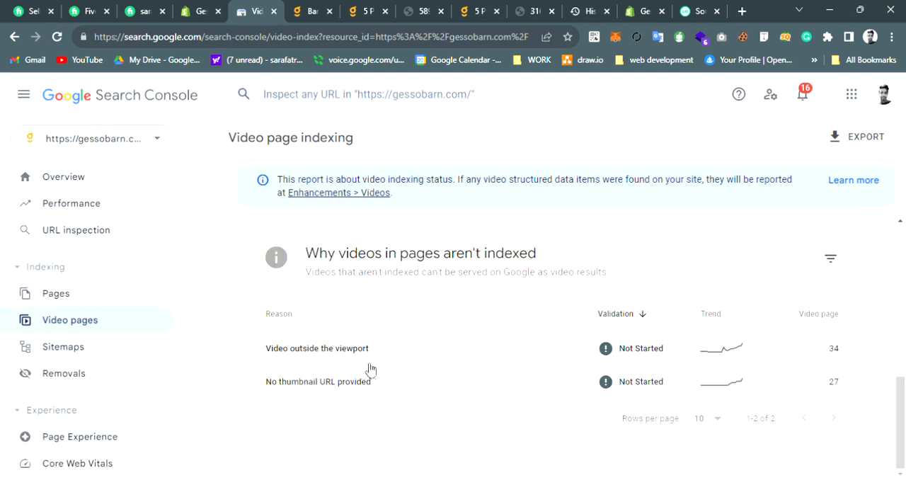
pyautogui.moveTo(349, 395)
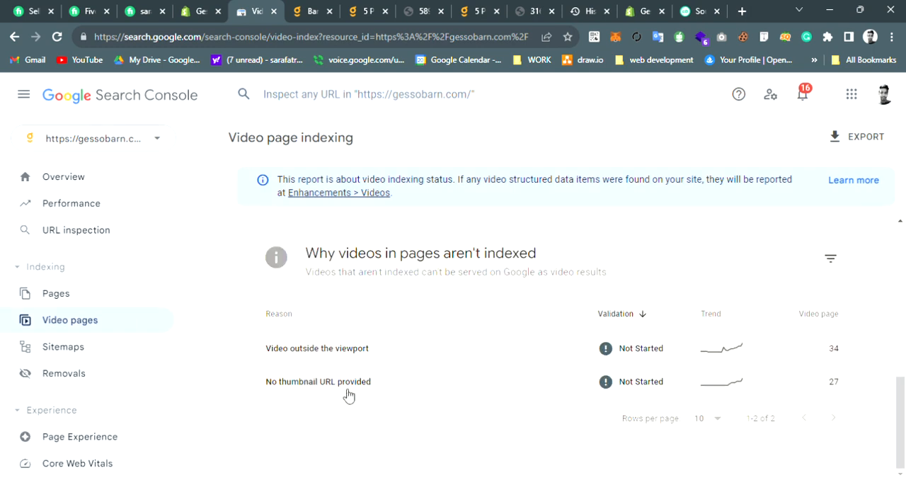
pyautogui.moveTo(373, 389)
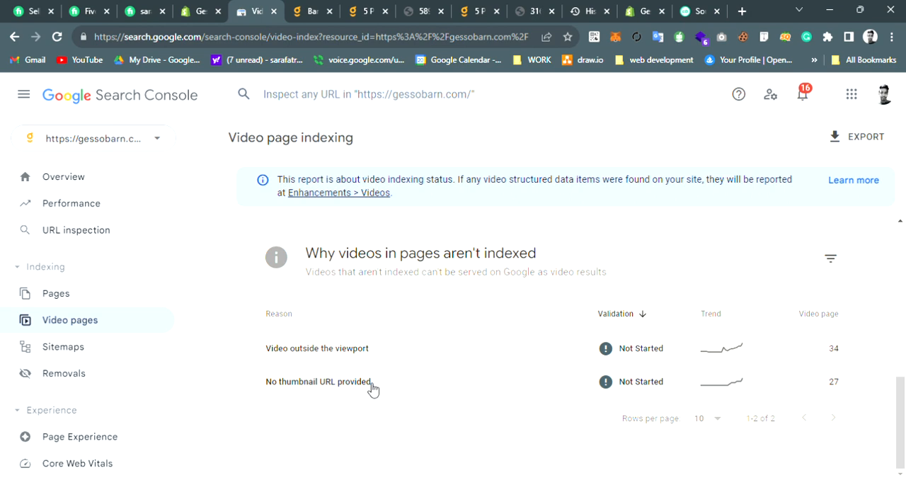
pyautogui.moveTo(170, 281)
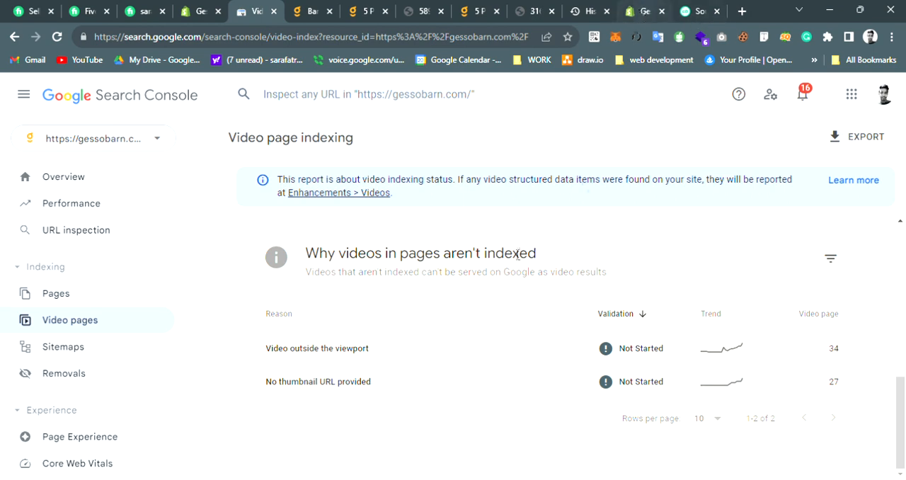
pyautogui.moveTo(177, 315)
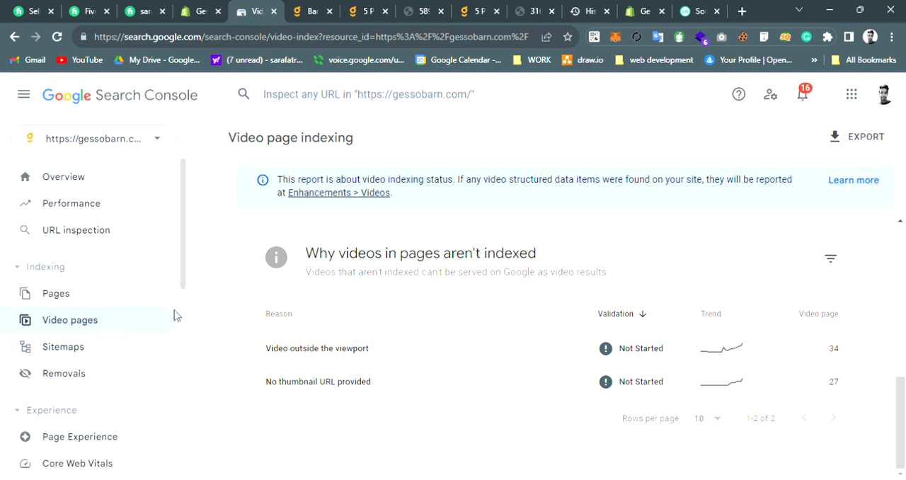
pyautogui.moveTo(266, 339)
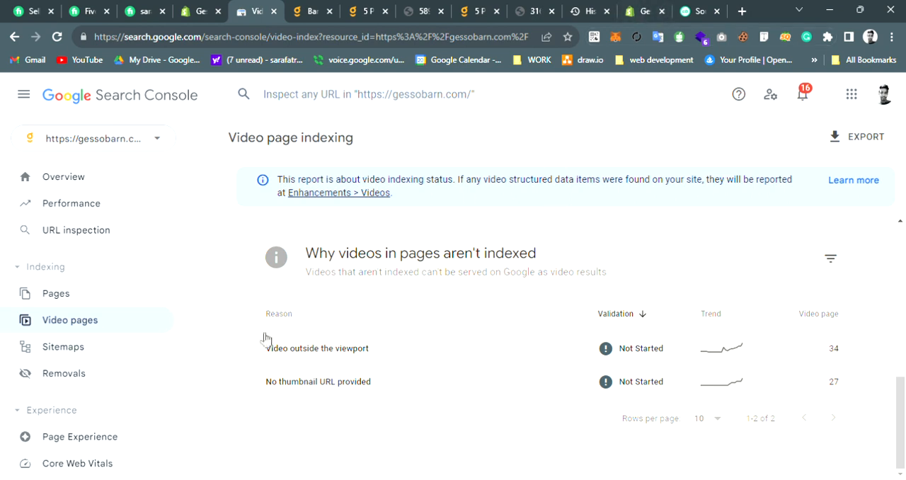
# Open 'Video outside the viewport' and scroll its examples to the banksy-call-an-airstrike page.
pyautogui.click(317, 348)
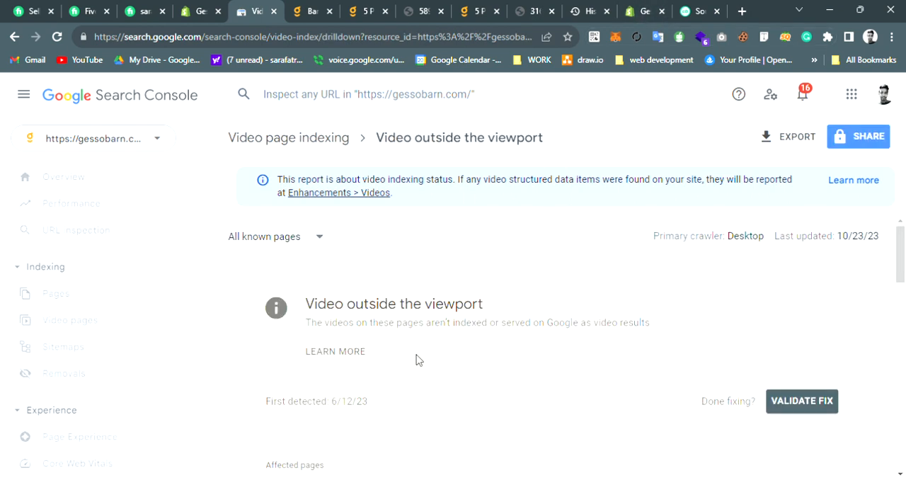
pyautogui.scroll(-3)
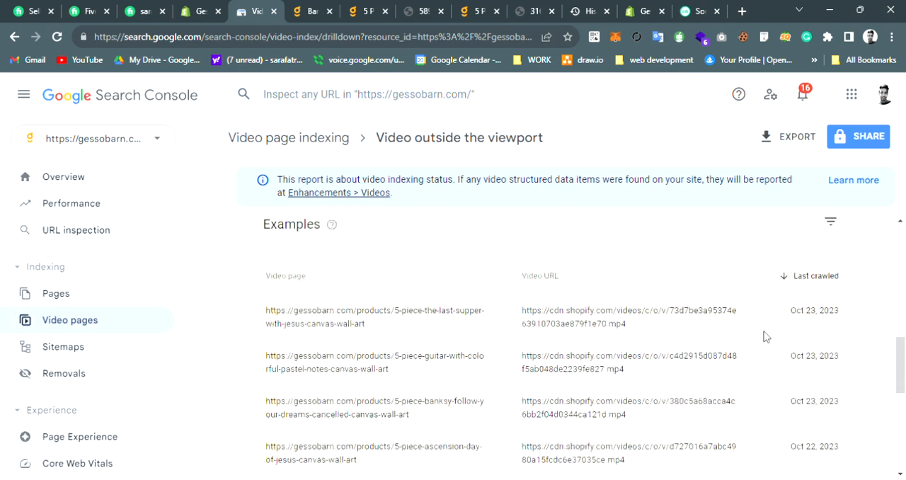
pyautogui.click(692, 418)
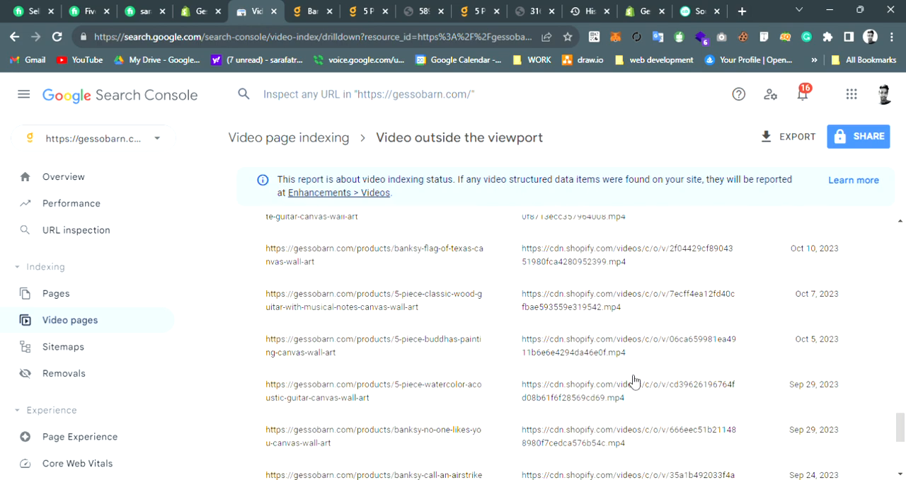
pyautogui.scroll(-3)
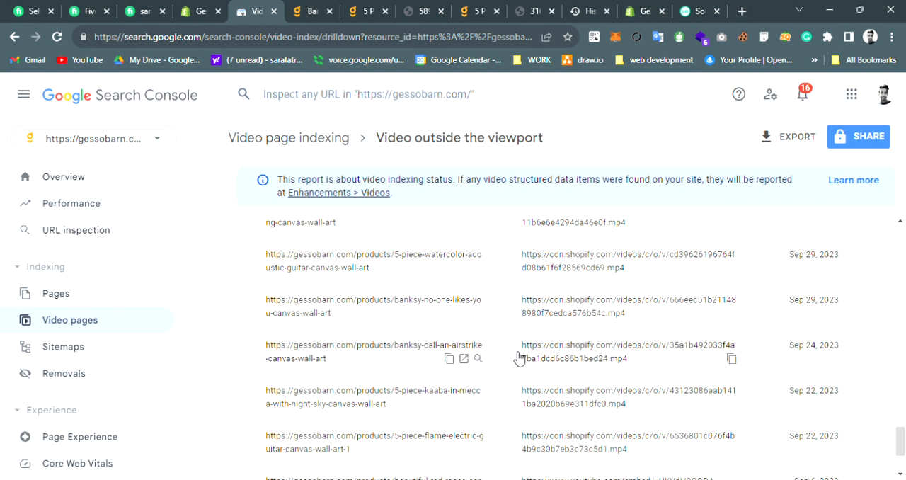
pyautogui.moveTo(470, 364)
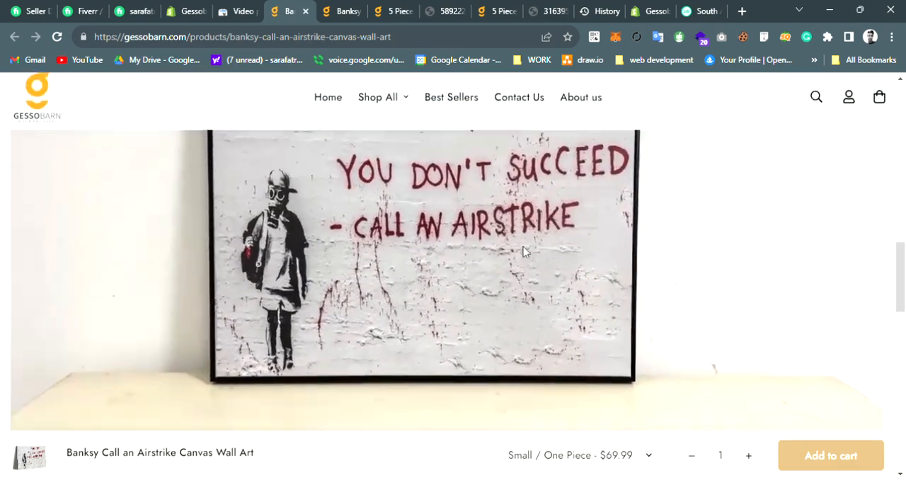
# Check the Banksy product video on the storefront, then switch back to Search Console.
pyautogui.scroll(-3)
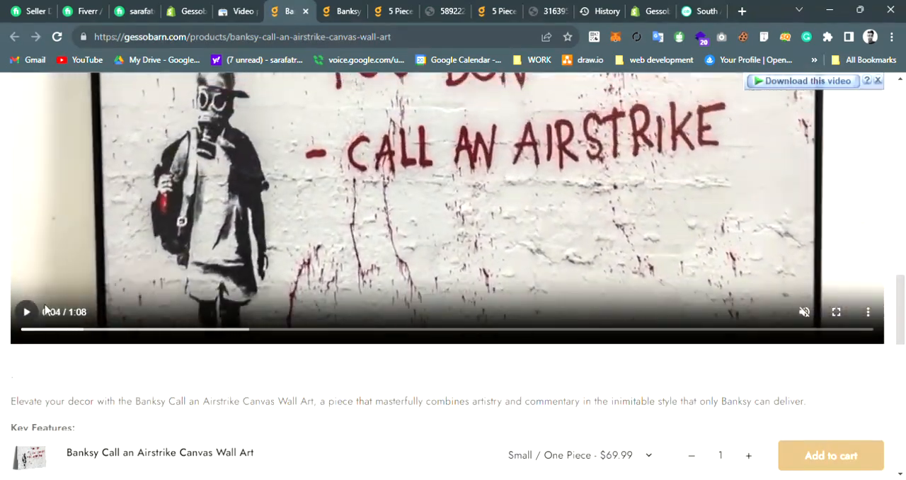
pyautogui.scroll(3)
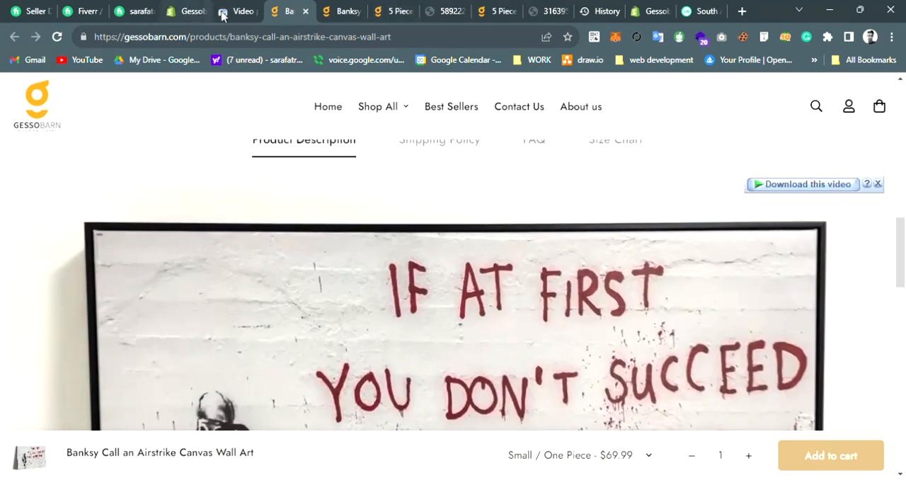
pyautogui.click(236, 10)
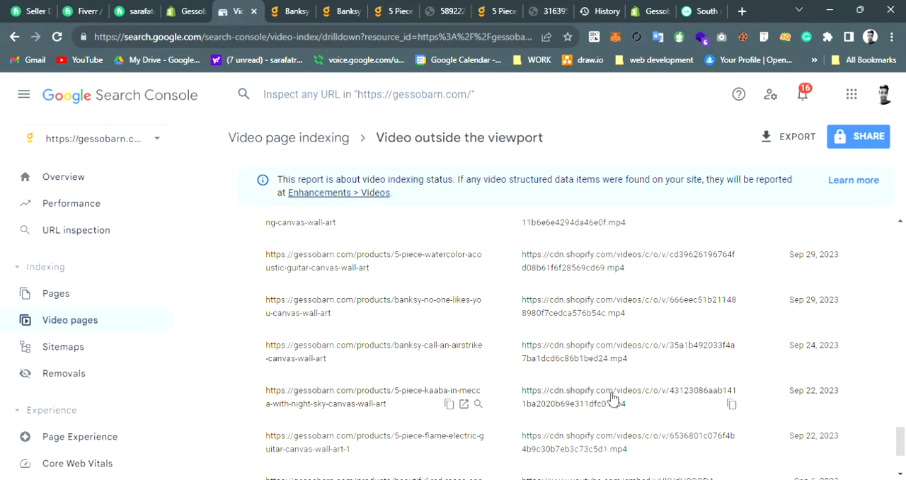
pyautogui.moveTo(602, 432)
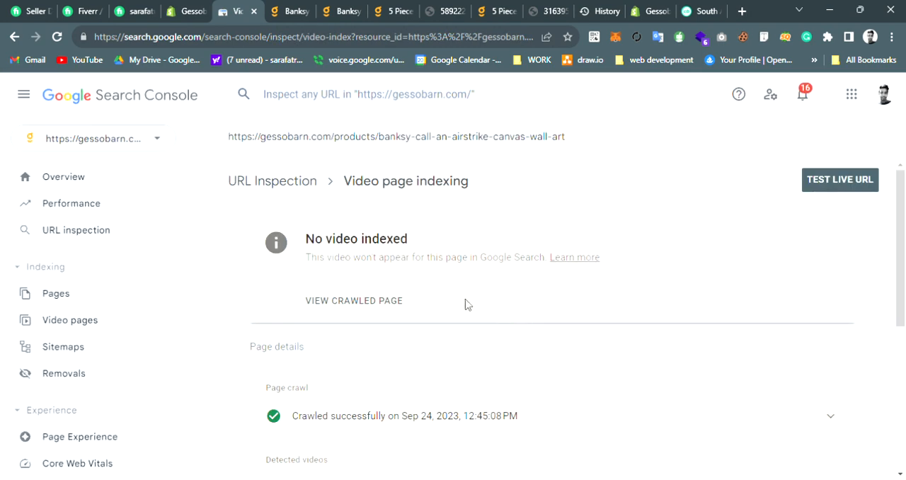
# View the crawled Banksy page and start a live URL test.
pyautogui.click(353, 301)
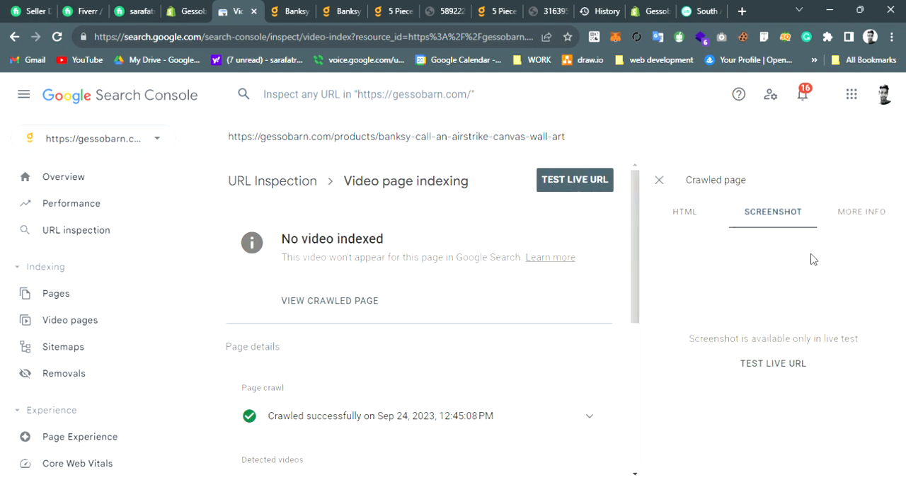
pyautogui.click(773, 363)
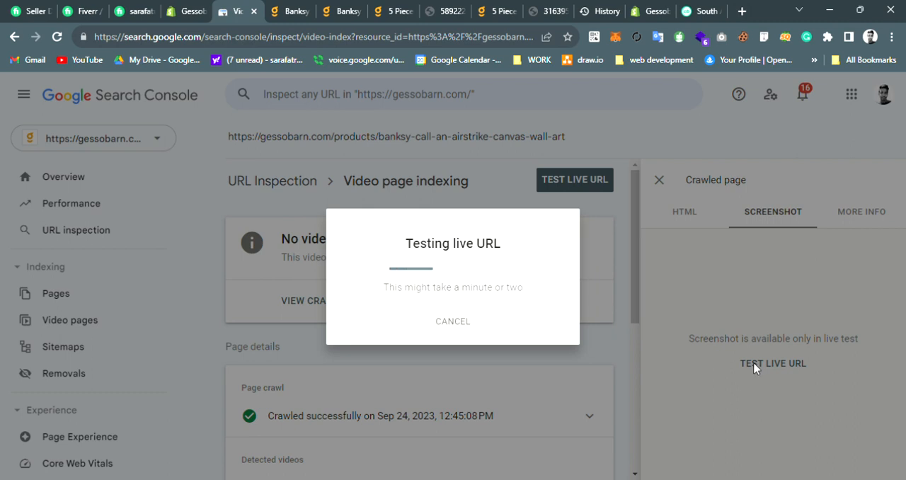
pyautogui.moveTo(834, 175)
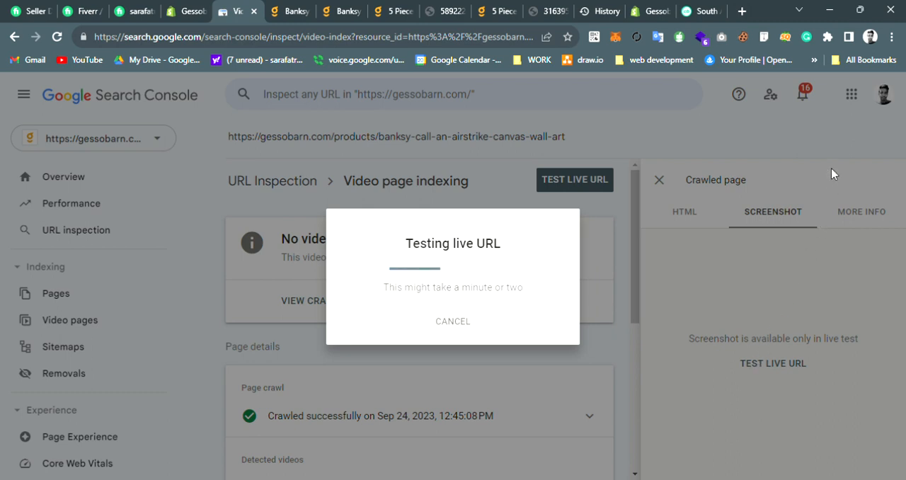
pyautogui.moveTo(753, 173)
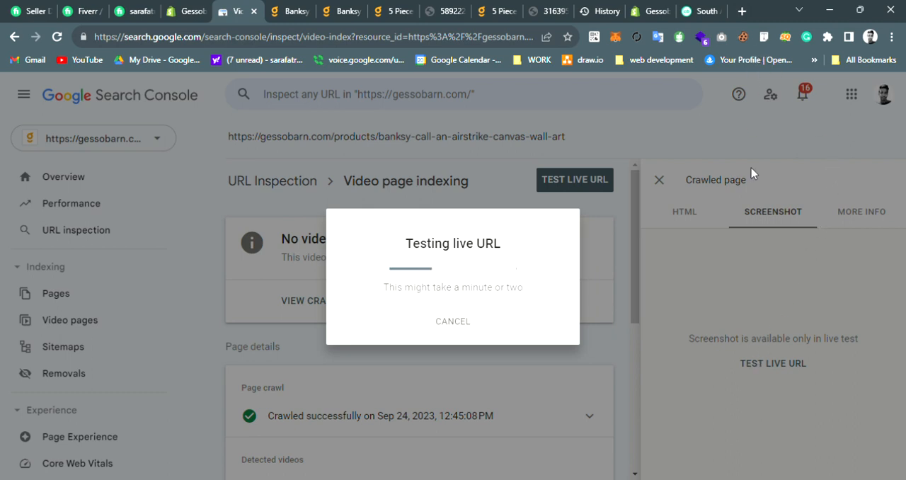
pyautogui.moveTo(783, 197)
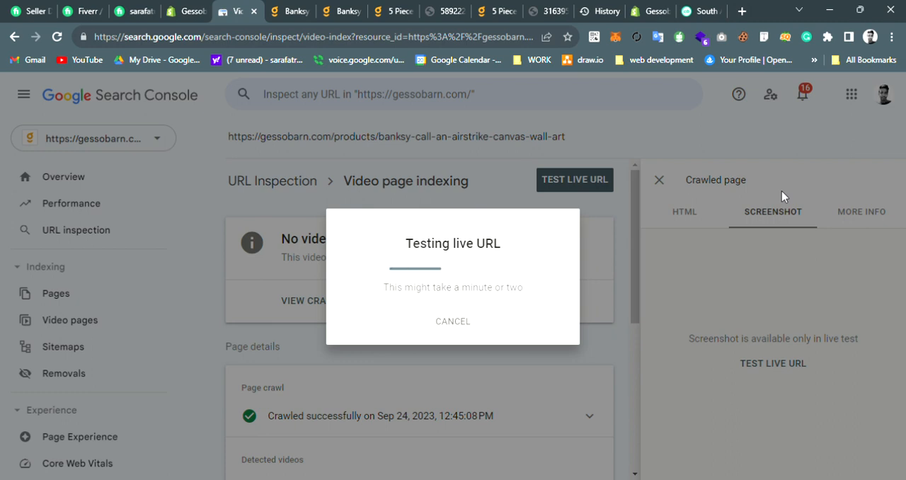
pyautogui.moveTo(690, 19)
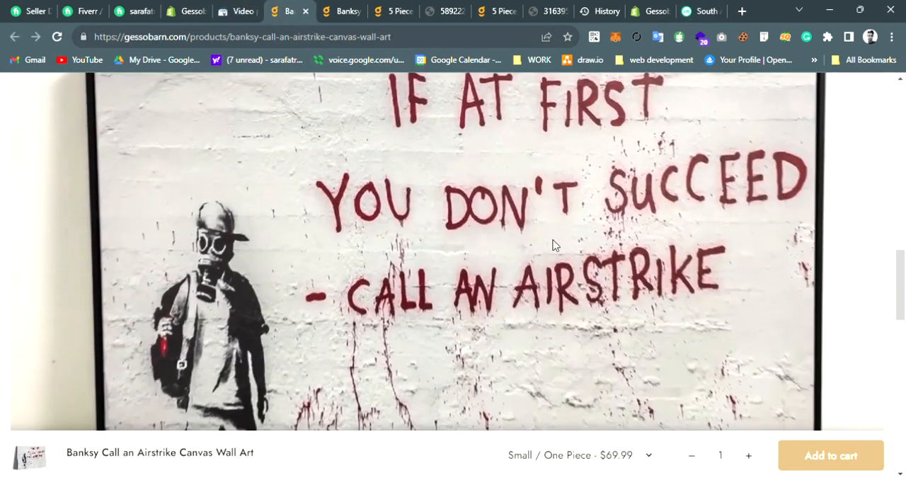
# Expand the video element in DevTools Elements to reveal its Shopify source tag.
pyautogui.scroll(3)
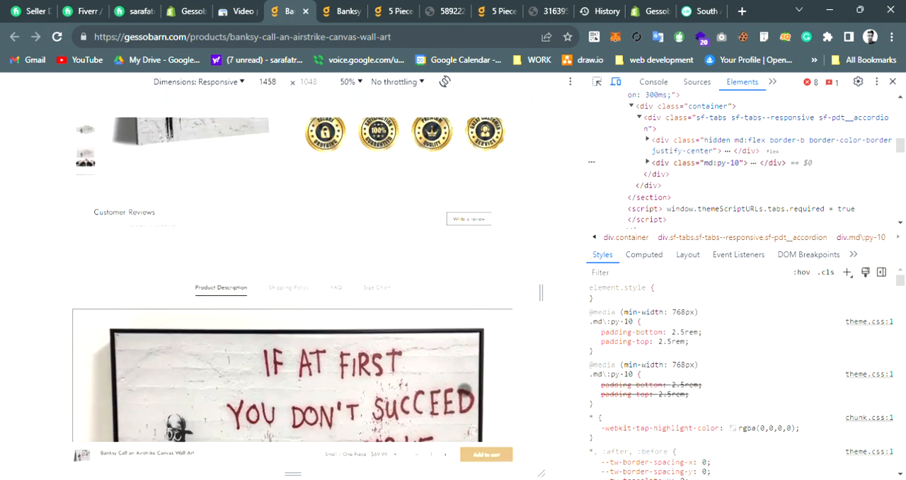
pyautogui.scroll(-3)
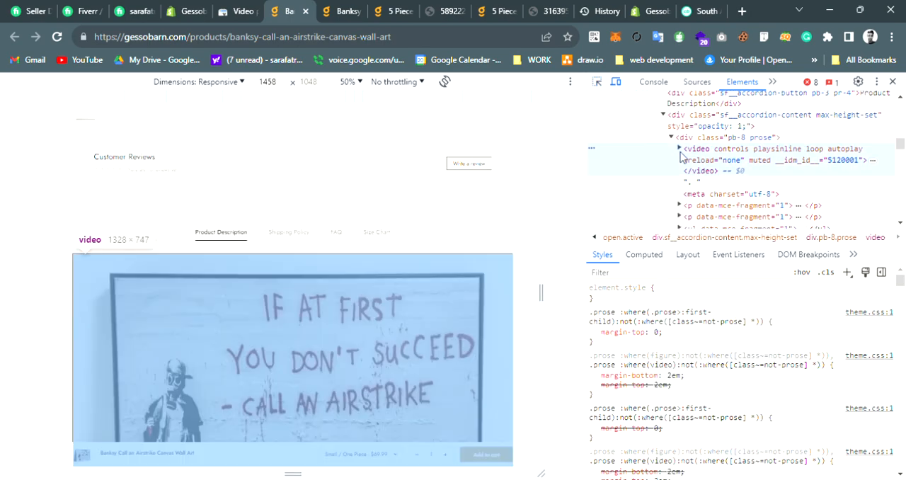
pyautogui.click(679, 149)
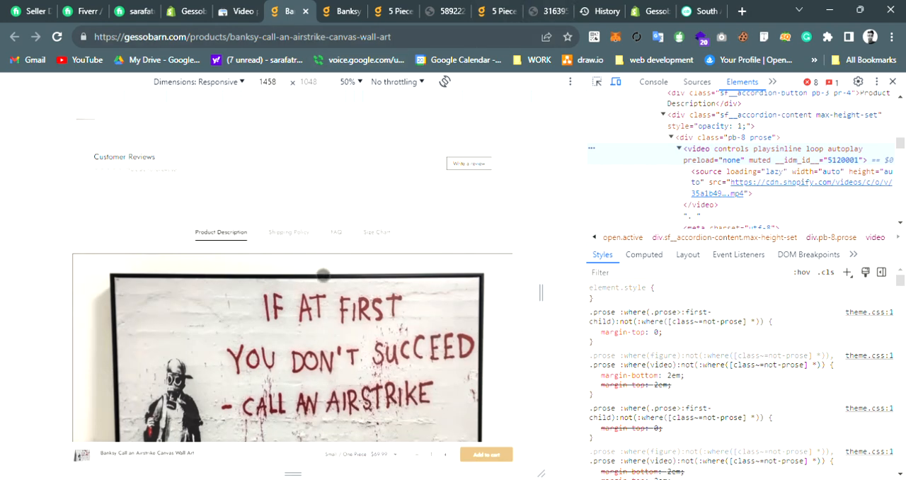
pyautogui.scroll(3)
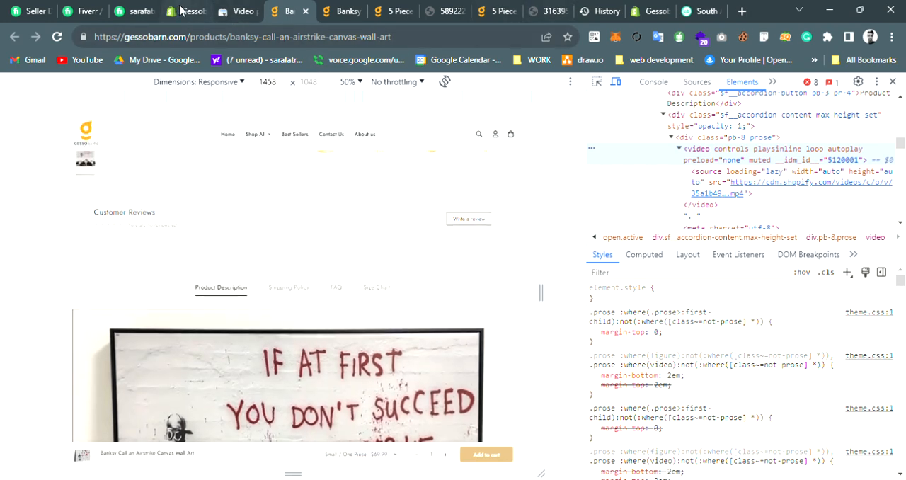
# Scroll the live test's tested-page screenshot to the Product Description video player.
pyautogui.click(237, 12)
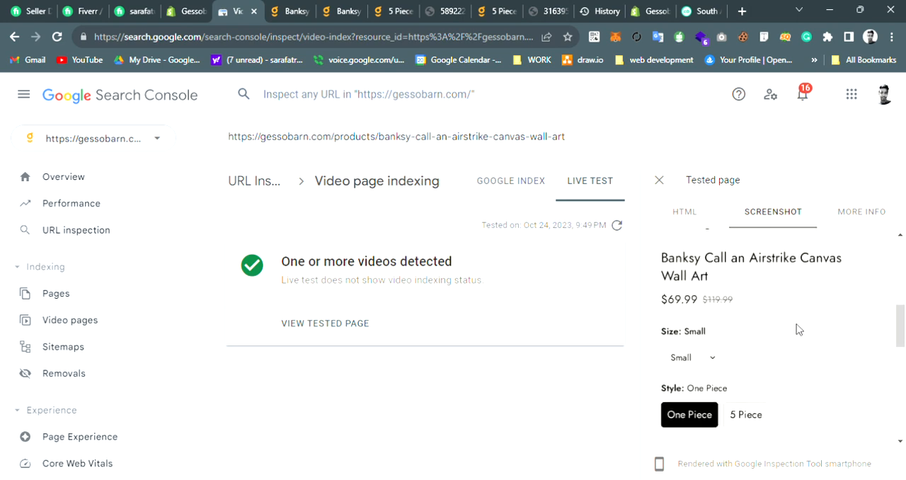
pyautogui.scroll(3)
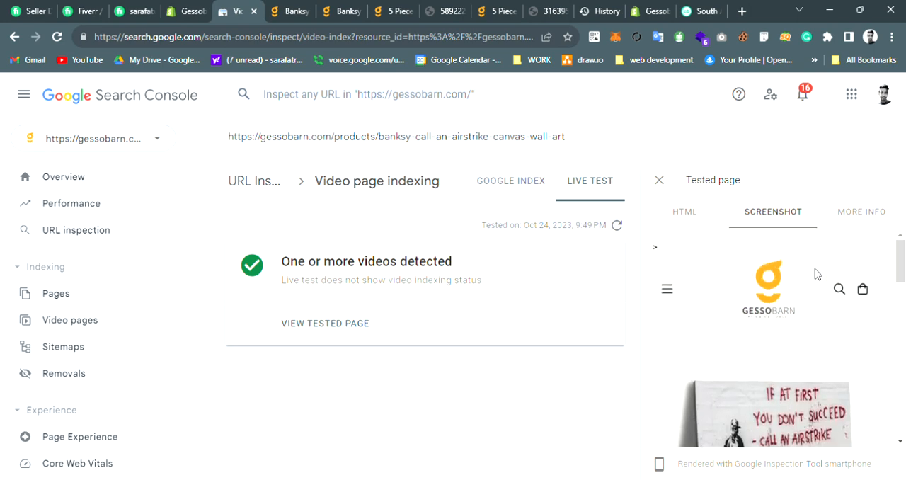
pyautogui.moveTo(754, 296)
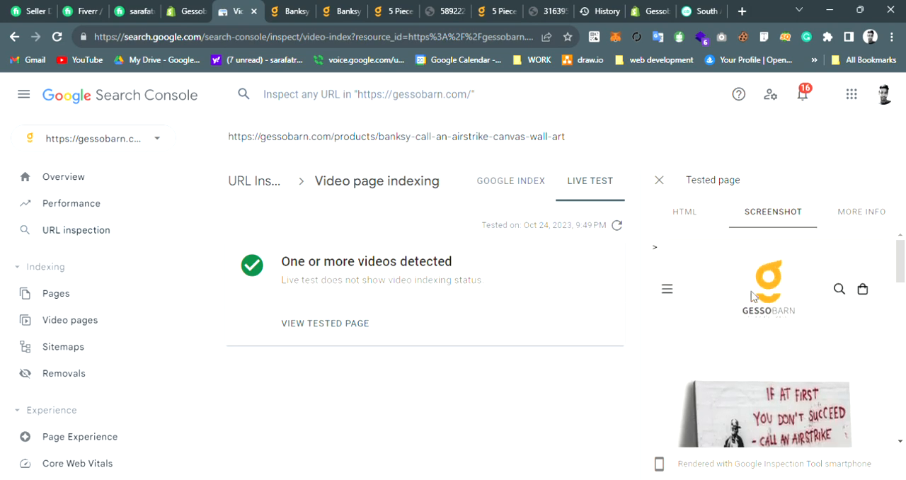
pyautogui.scroll(-3)
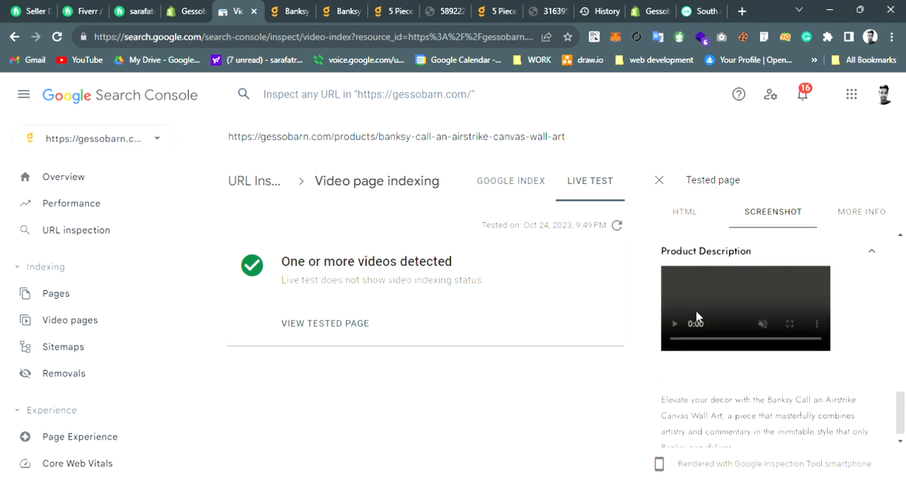
pyautogui.moveTo(810, 359)
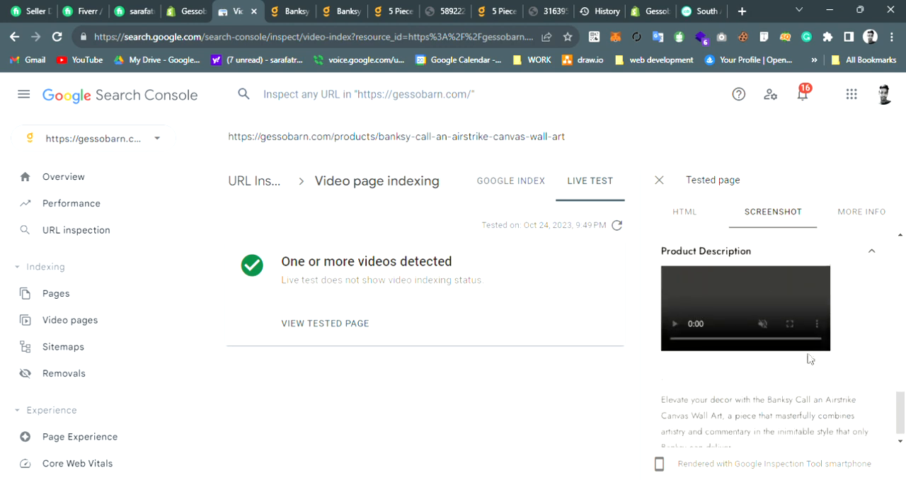
pyautogui.moveTo(685, 282)
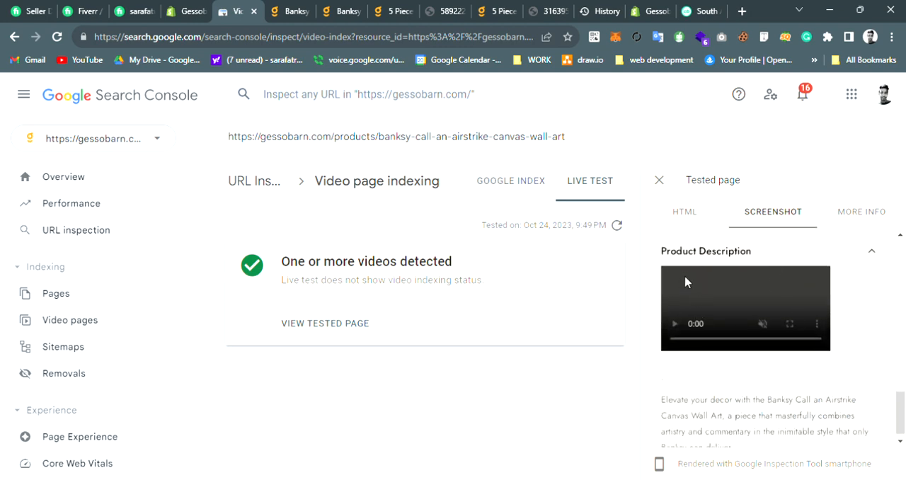
pyautogui.moveTo(845, 339)
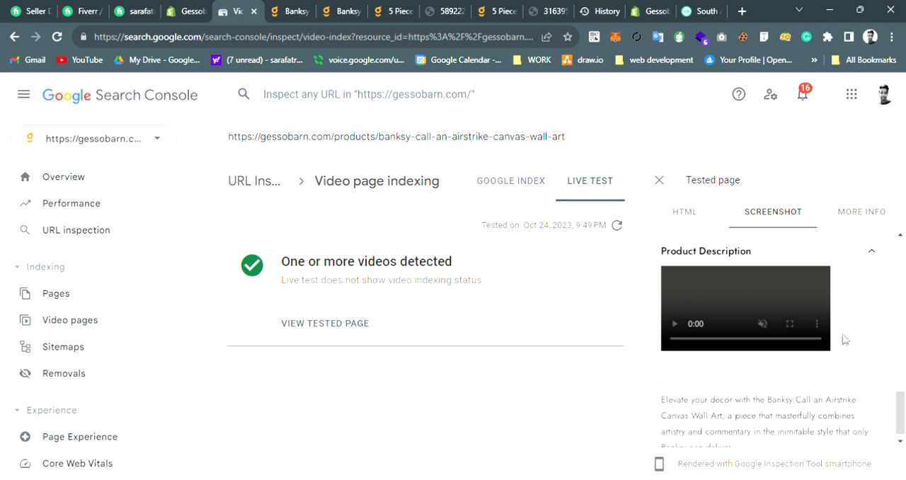
pyautogui.moveTo(685, 288)
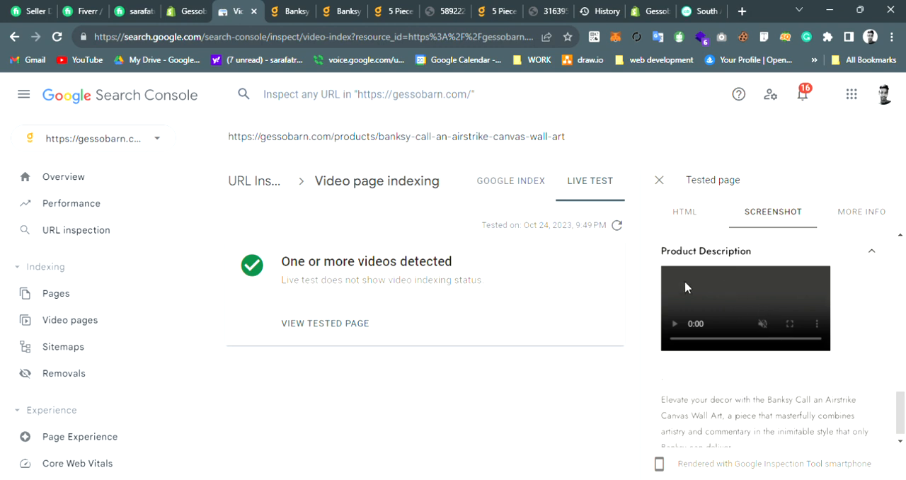
pyautogui.moveTo(658, 269)
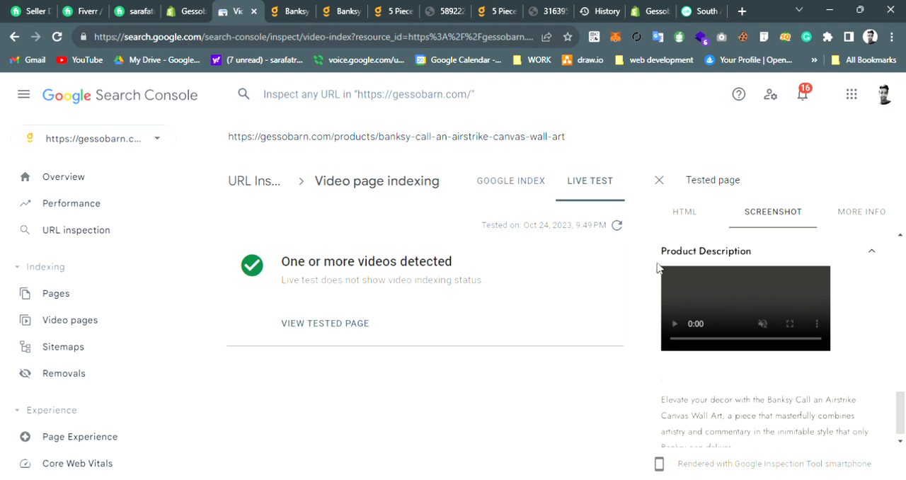
pyautogui.moveTo(874, 389)
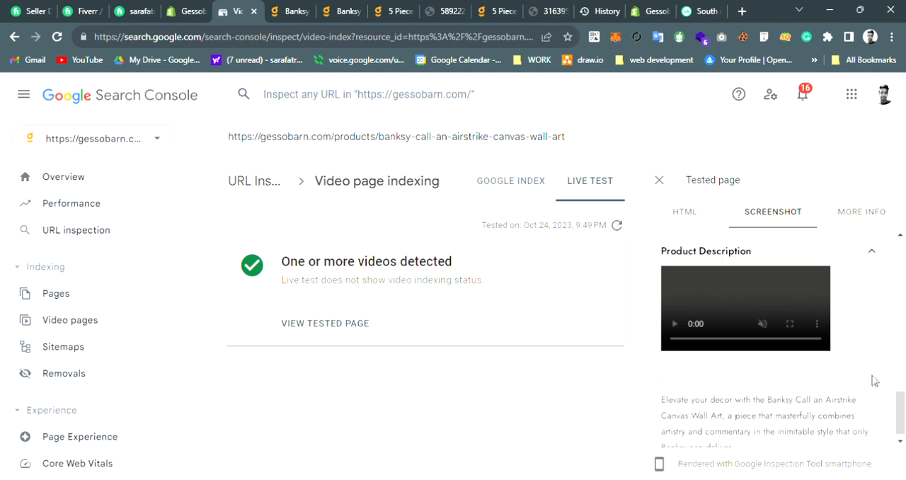
pyautogui.moveTo(731, 296)
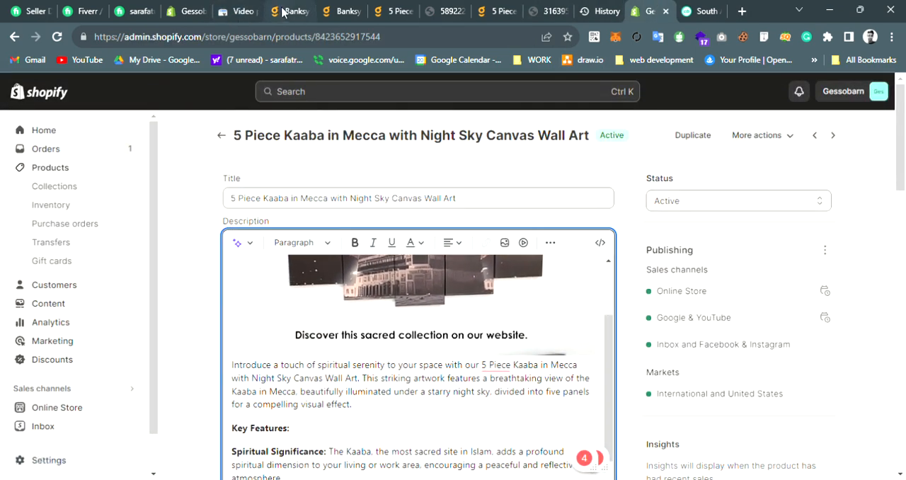
# Review the Banksy storefront tabs, then return to the Shopify admin.
pyautogui.click(288, 11)
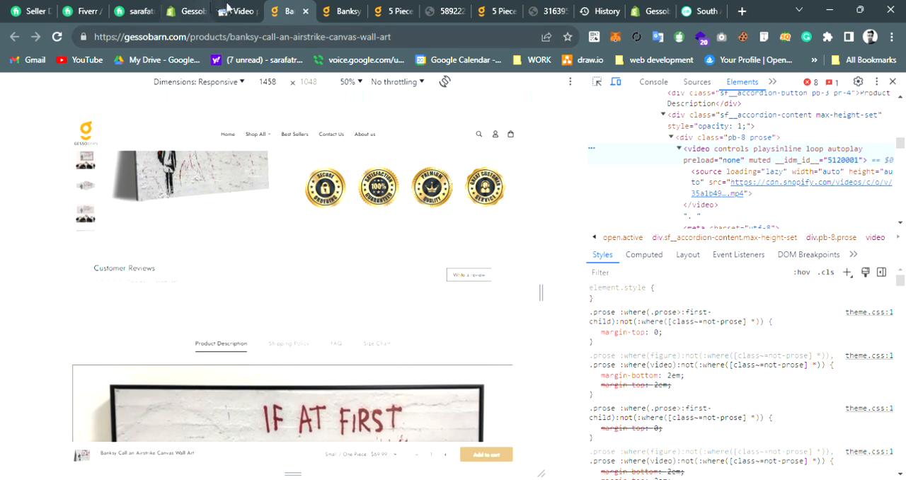
pyautogui.click(237, 11)
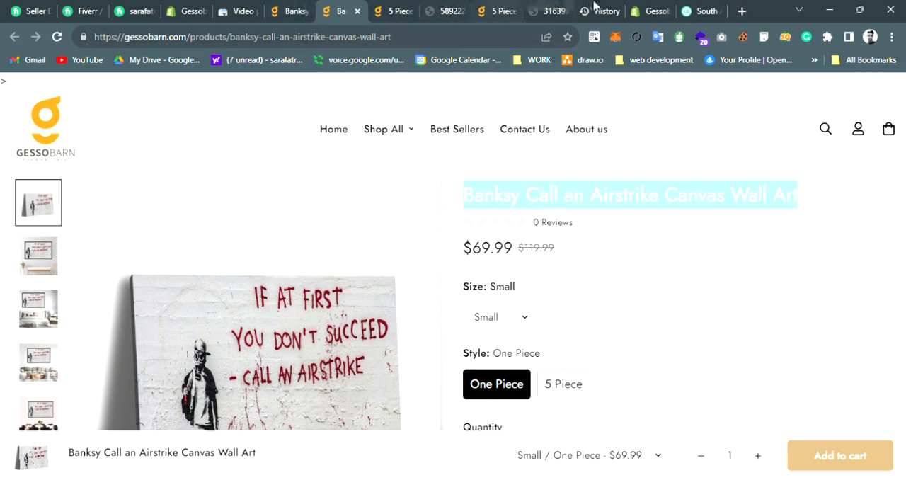
pyautogui.click(649, 11)
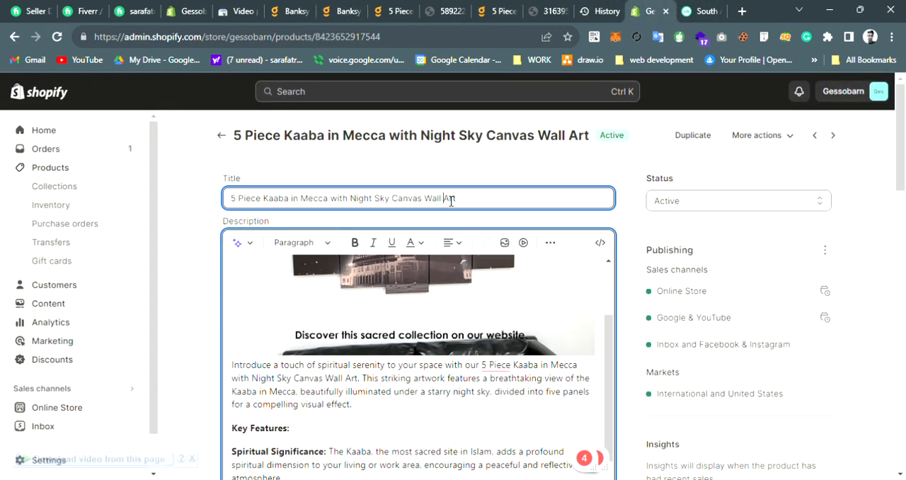
# Search the admin for 'Banksy Call an Airstrike Canvas Wall Art' and open the product.
pyautogui.click(446, 92)
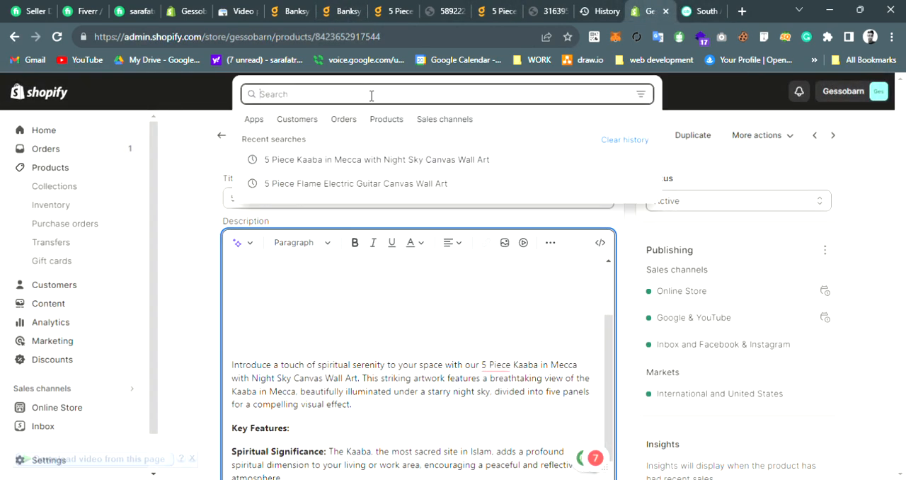
pyautogui.write('Banksy Call an Airstrike Canvas Wall Art')
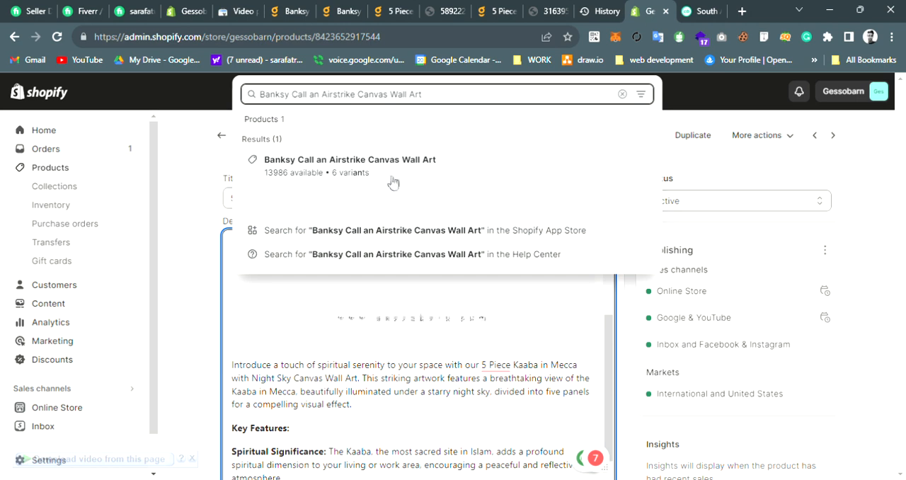
pyautogui.click(349, 165)
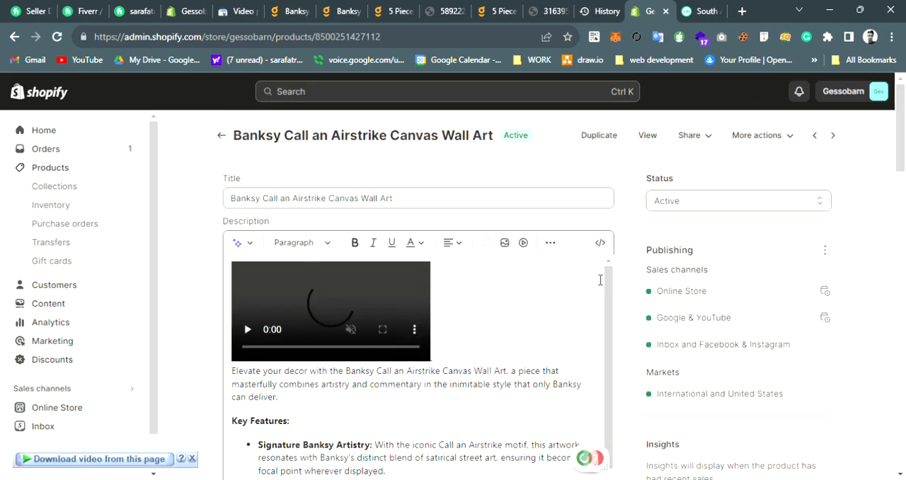
pyautogui.moveTo(600, 242)
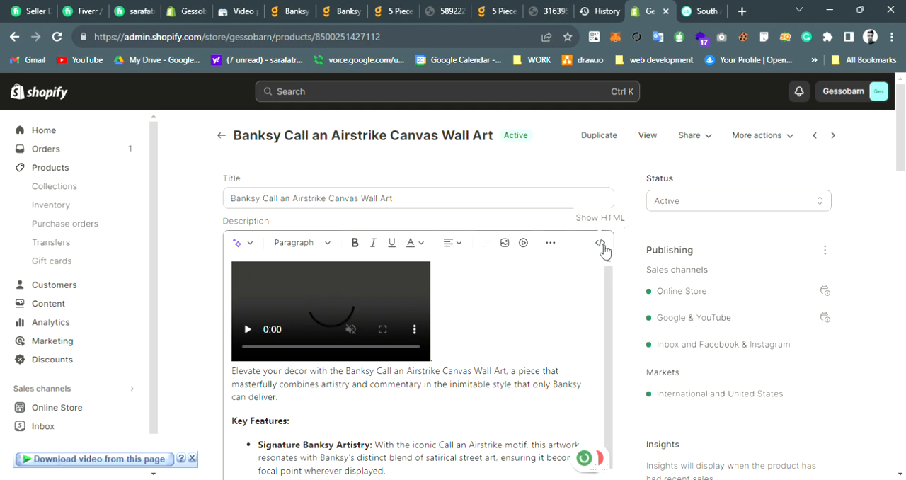
# Switch the product description editor to raw HTML to view the video tag.
pyautogui.click(600, 243)
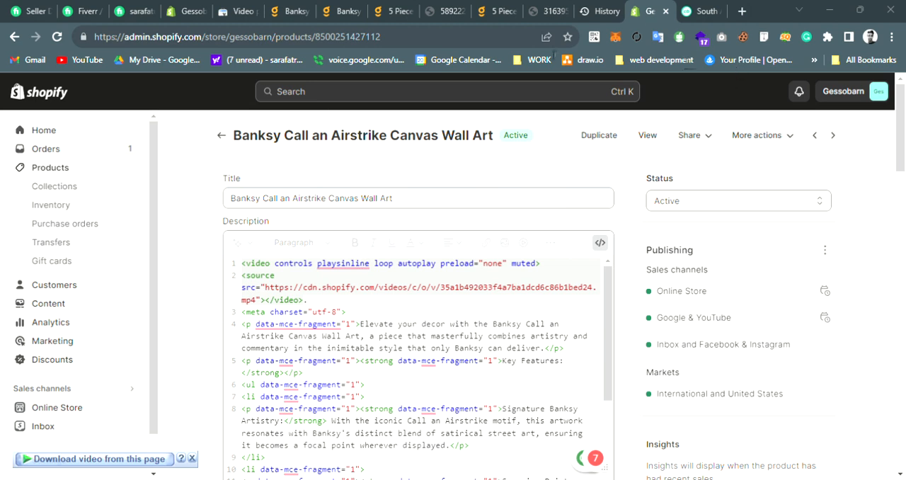
pyautogui.moveTo(177, 55)
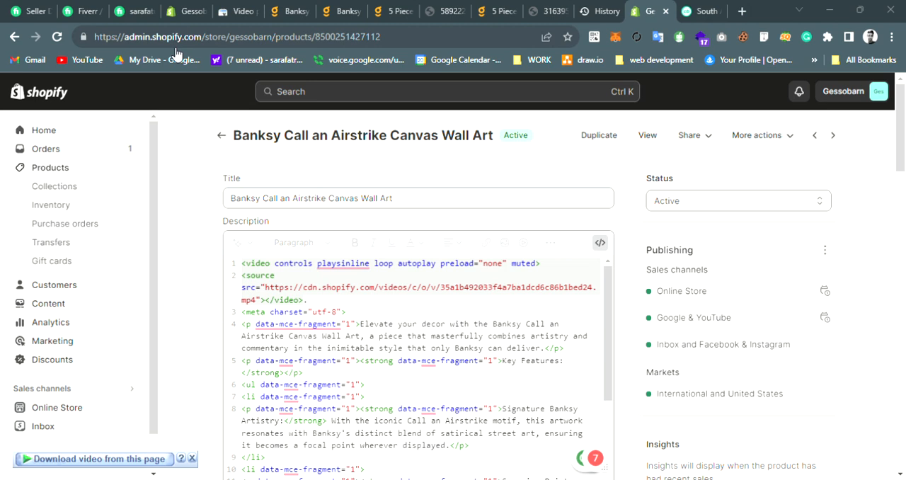
pyautogui.moveTo(309, 121)
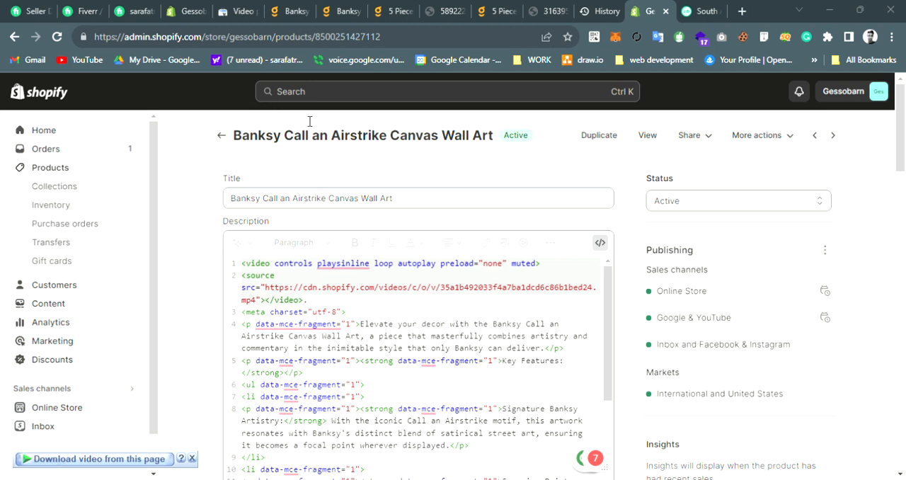
pyautogui.moveTo(574, 137)
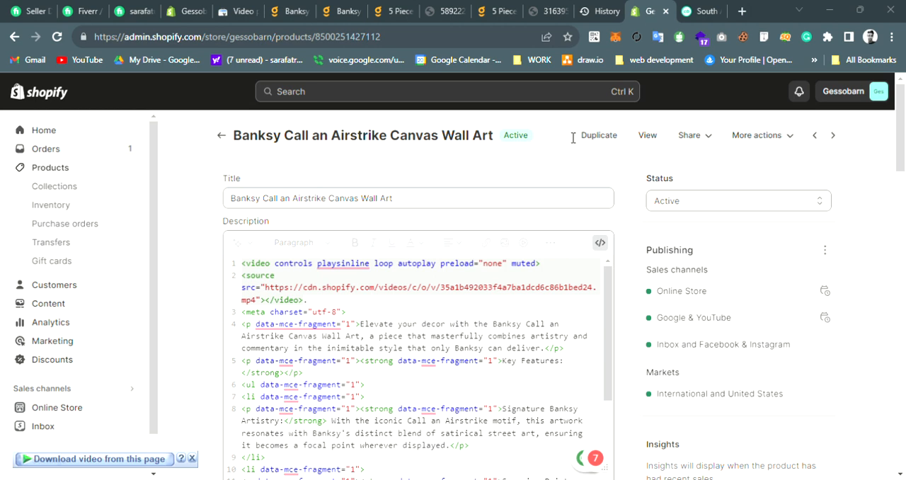
pyautogui.moveTo(537, 101)
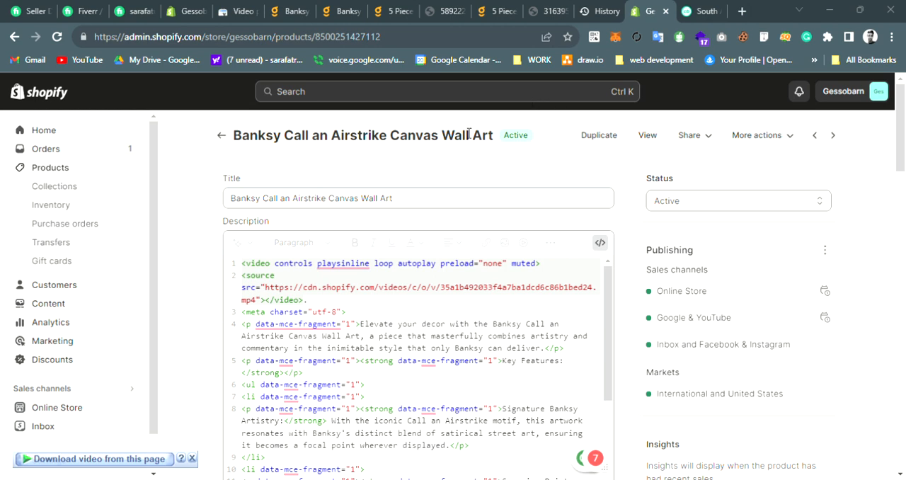
pyautogui.moveTo(557, 119)
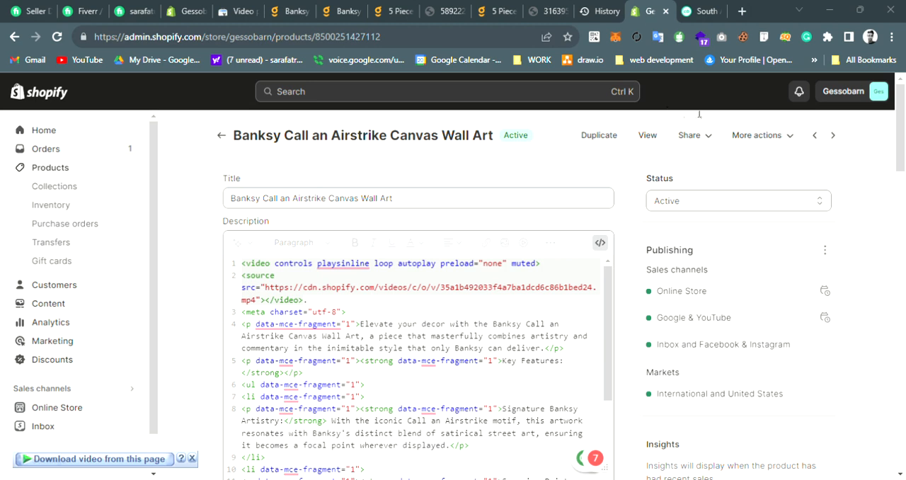
pyautogui.moveTo(426, 150)
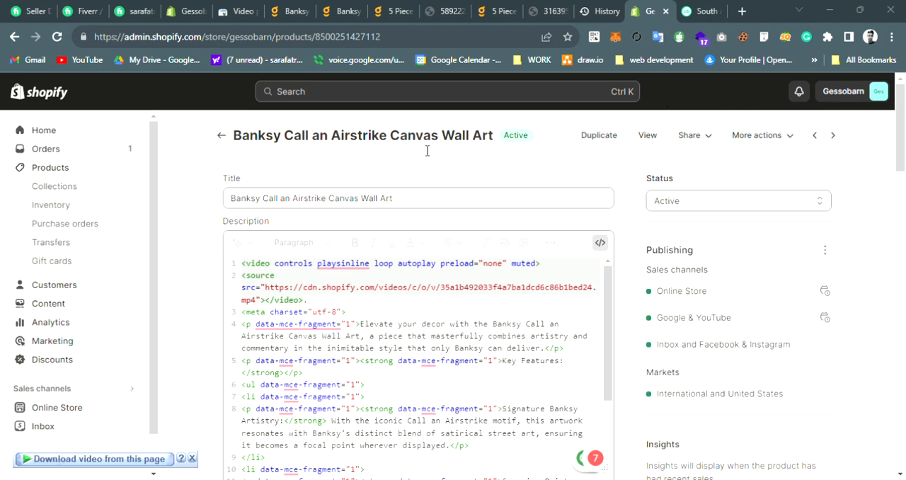
pyautogui.moveTo(254, 118)
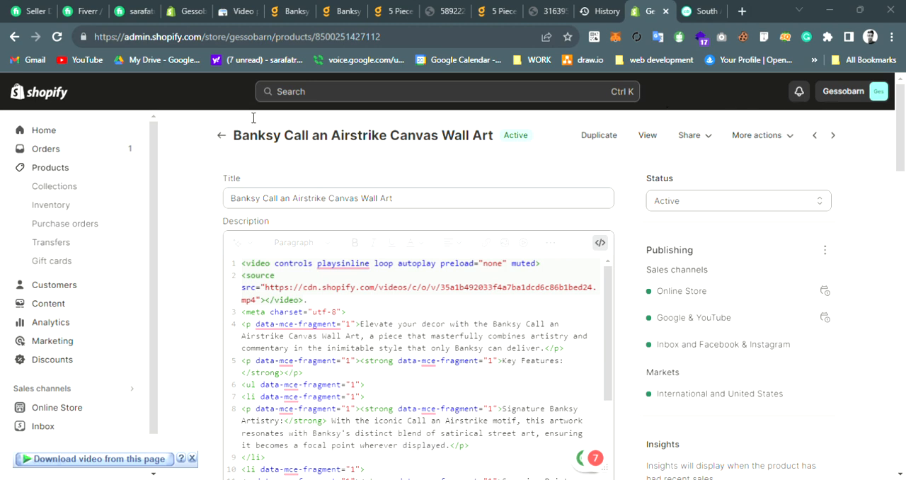
pyautogui.moveTo(517, 125)
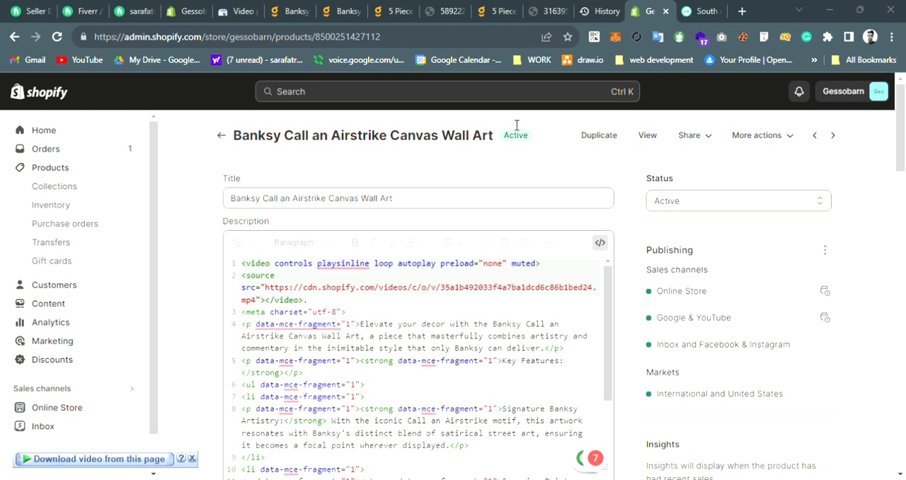
pyautogui.moveTo(850, 32)
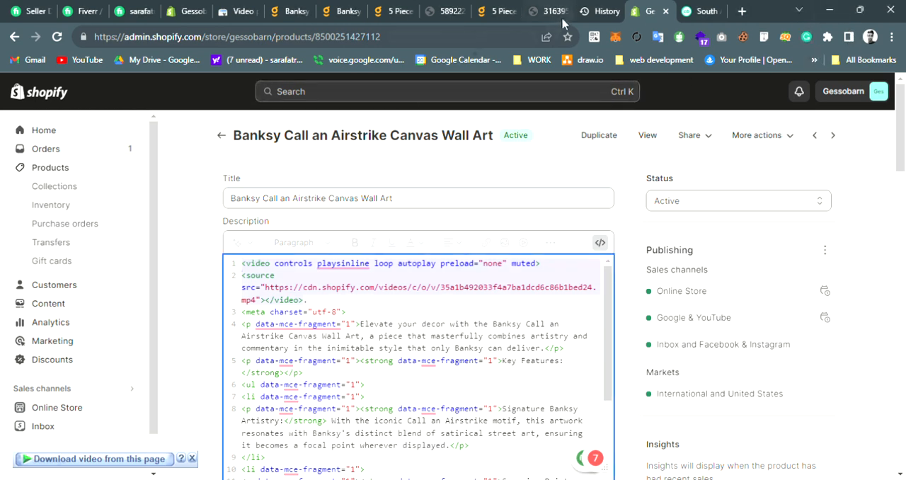
# Open the Banksy canvas main image file alone to get its CDN poster link.
pyautogui.click(341, 10)
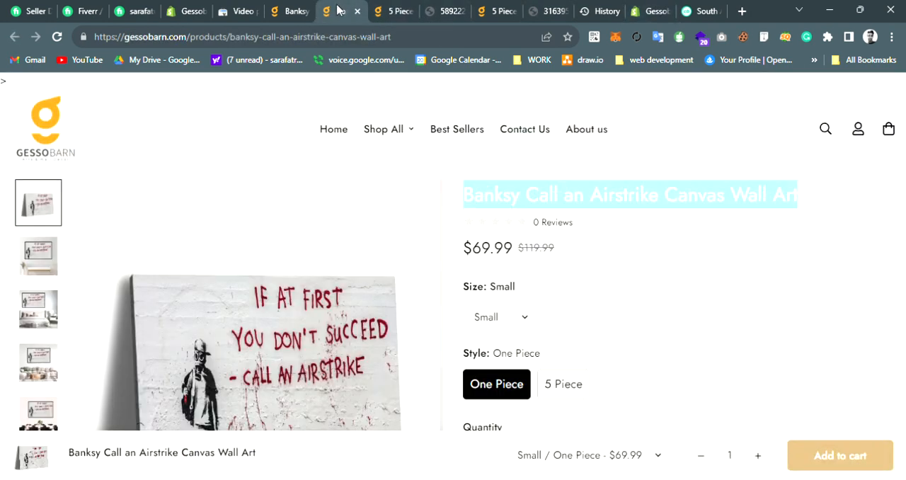
pyautogui.scroll(-3)
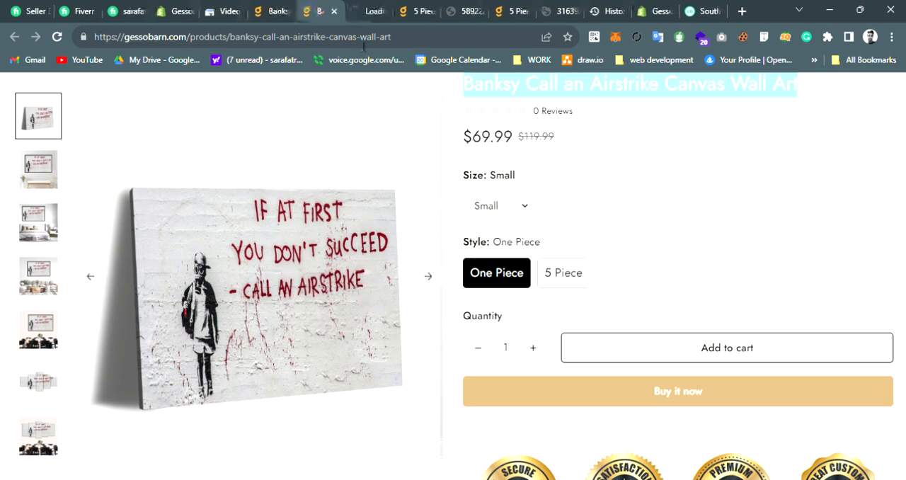
pyautogui.click(244, 291)
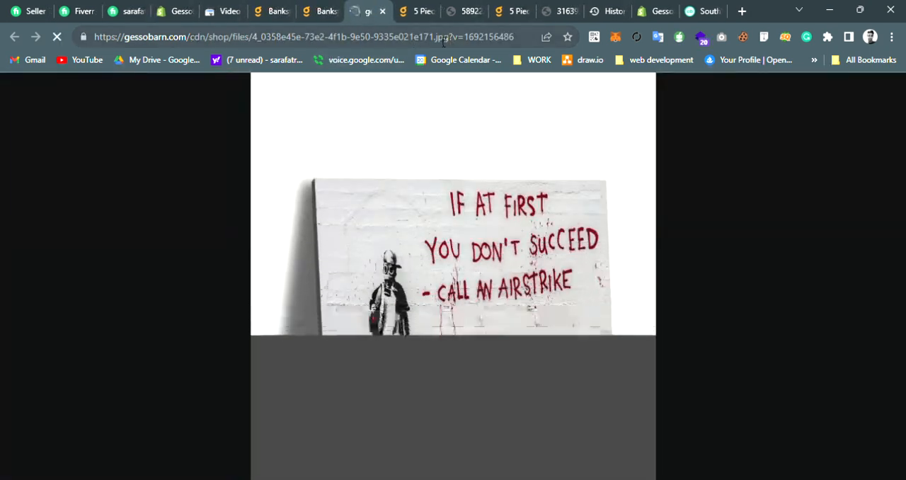
pyautogui.click(283, 37)
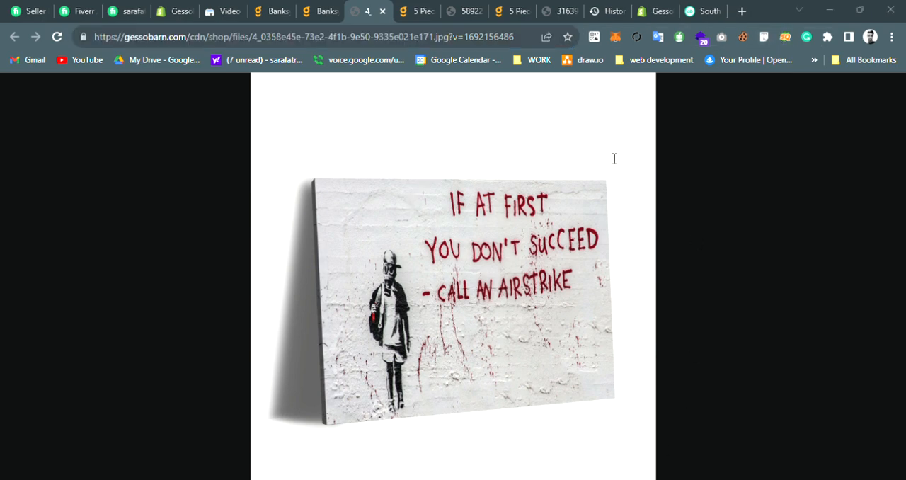
pyautogui.moveTo(300, 118)
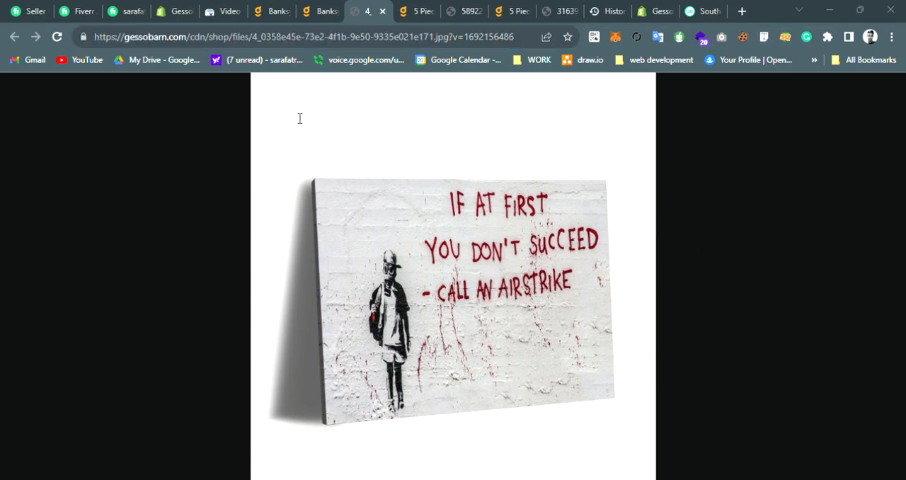
pyautogui.moveTo(360, 177)
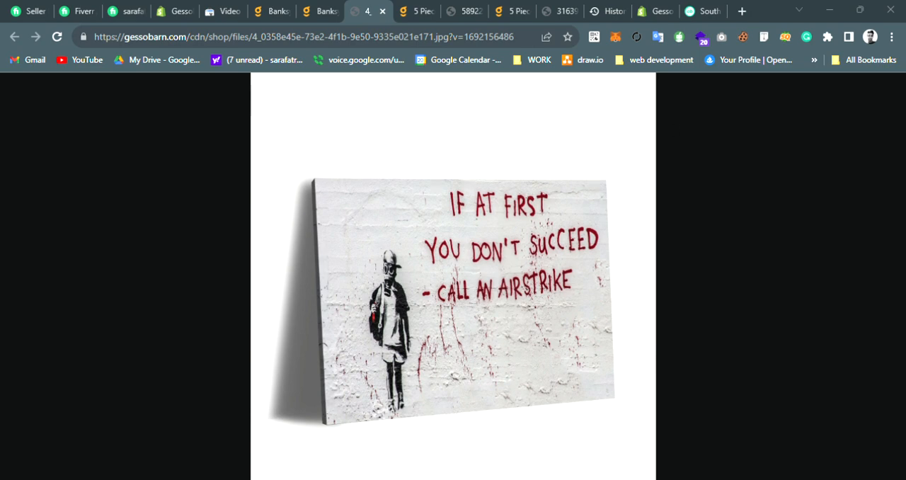
pyautogui.moveTo(189, 104)
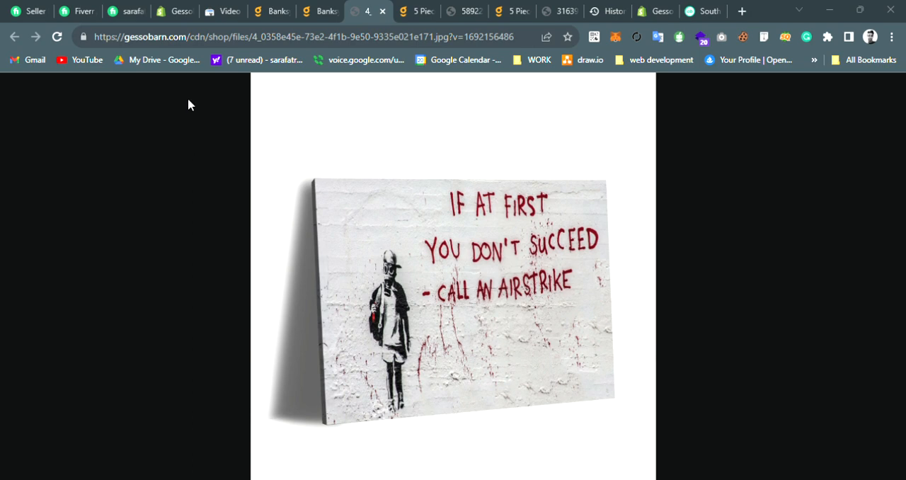
pyautogui.click(655, 10)
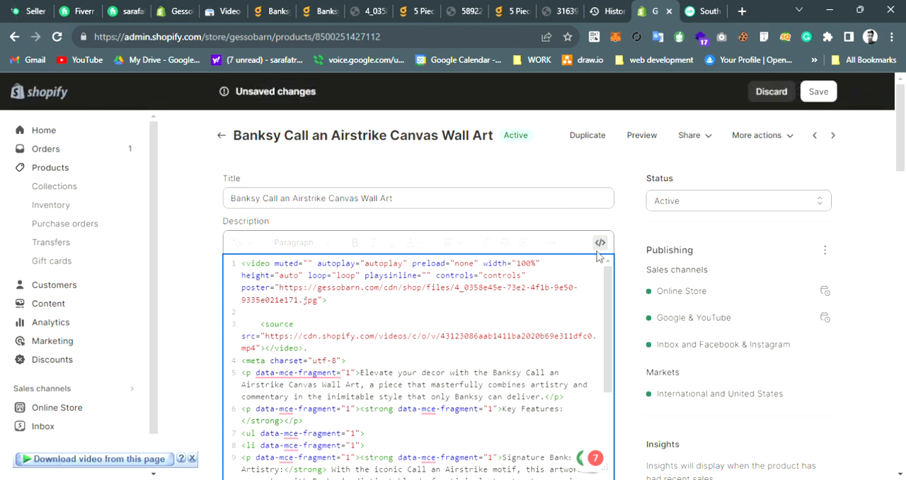
# Leave HTML view, check the video's canvas poster, and save the description.
pyautogui.click(600, 242)
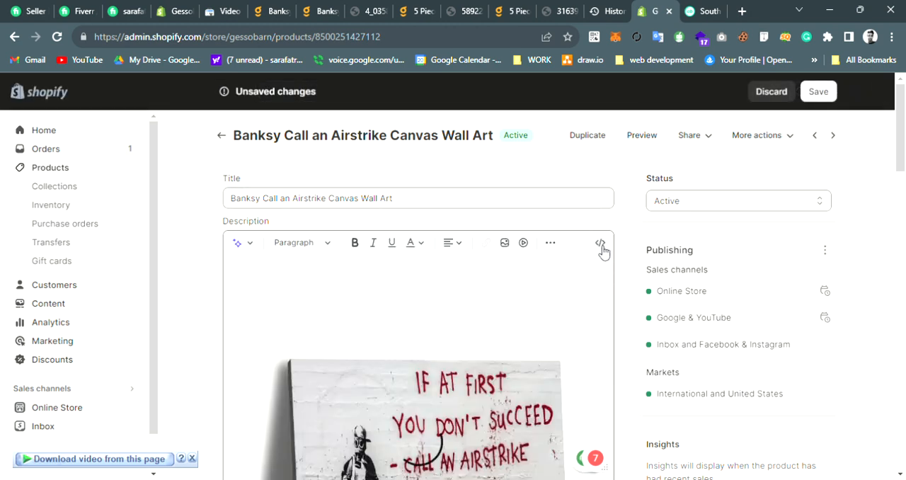
pyautogui.scroll(-3)
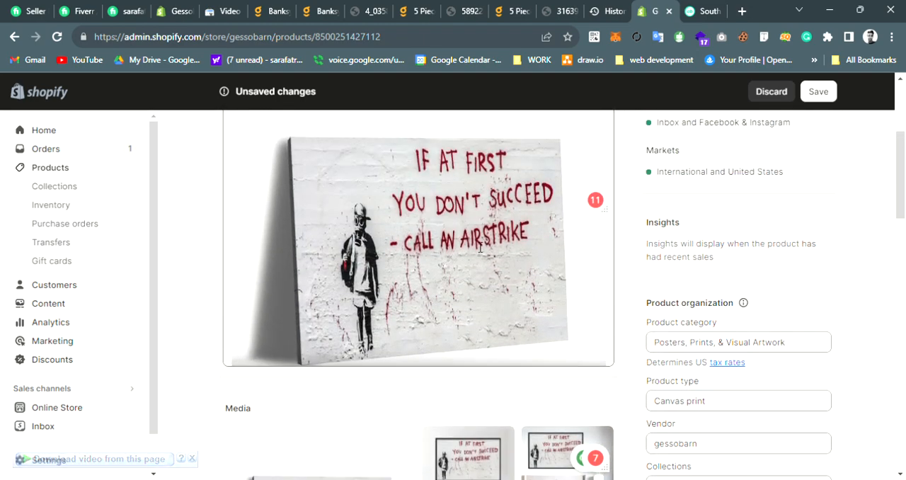
pyautogui.scroll(3)
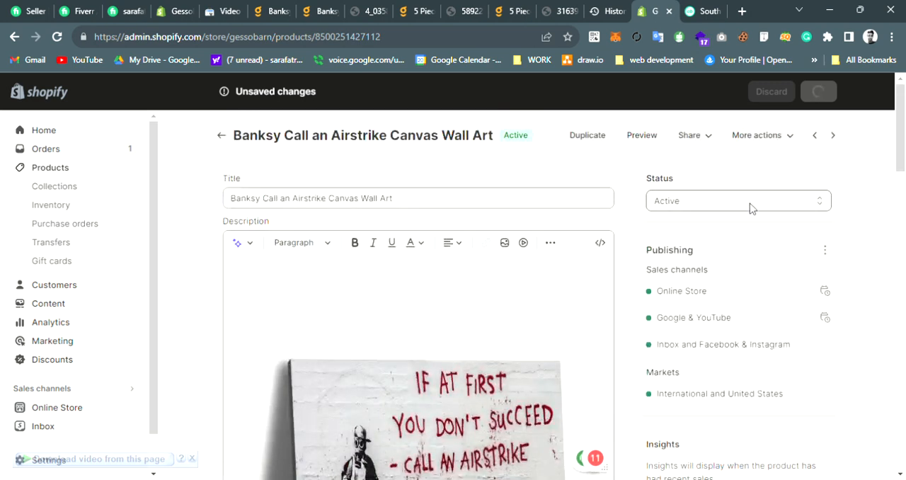
pyautogui.click(818, 90)
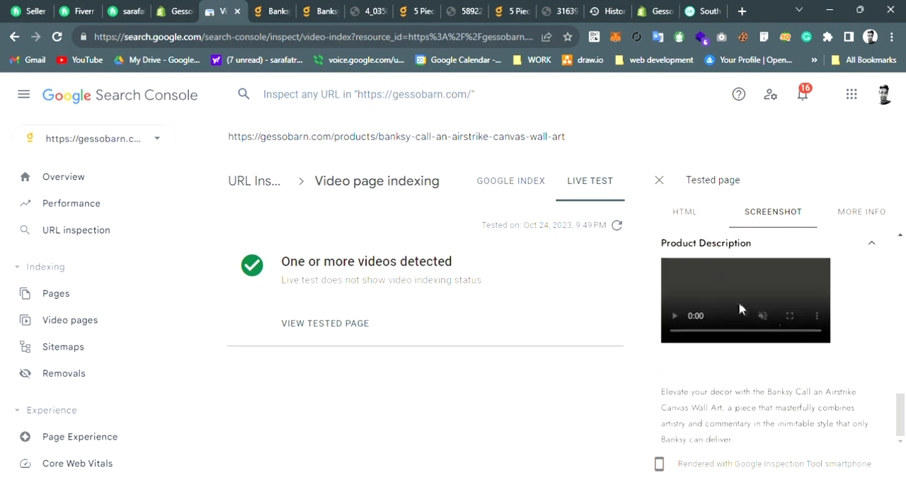
# Start a new live URL test of the Banksy page from the Live Test tab.
pyautogui.scroll(3)
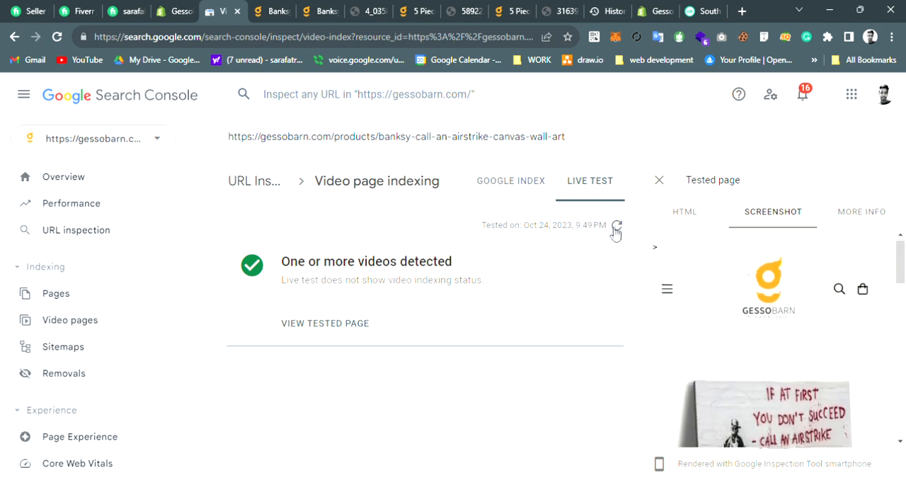
pyautogui.click(617, 225)
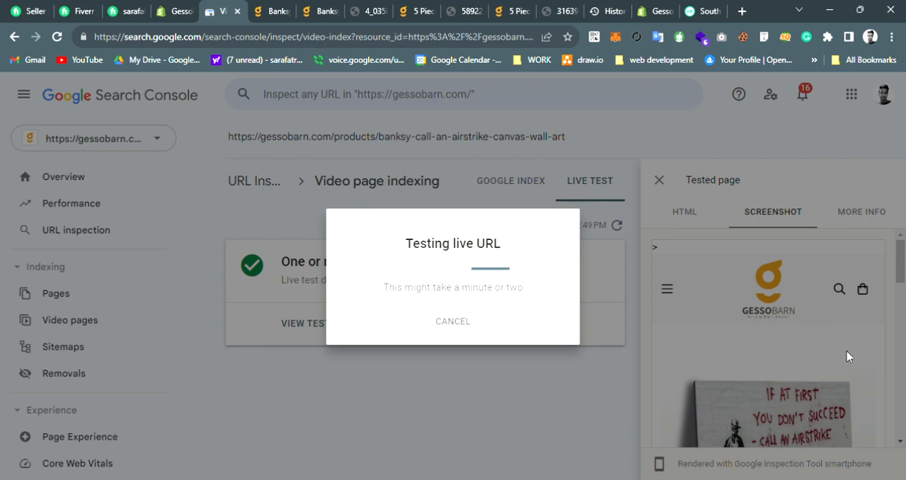
pyautogui.moveTo(848, 350)
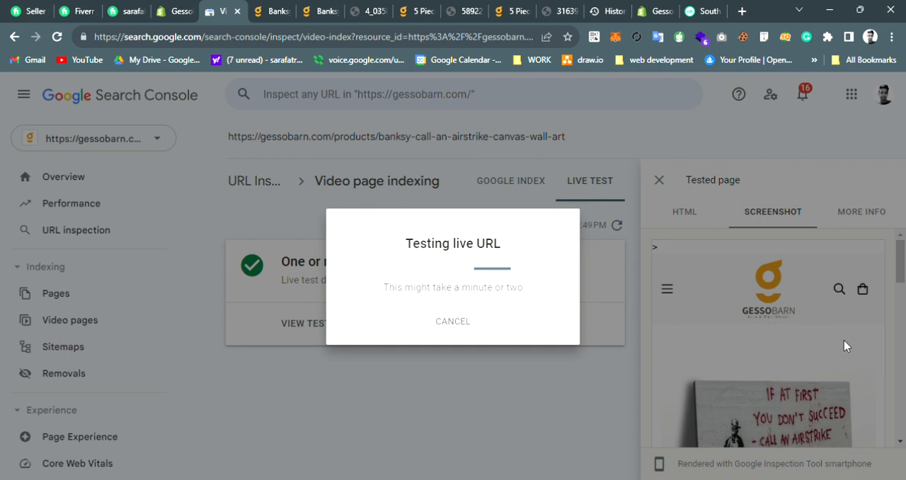
pyautogui.moveTo(625, 70)
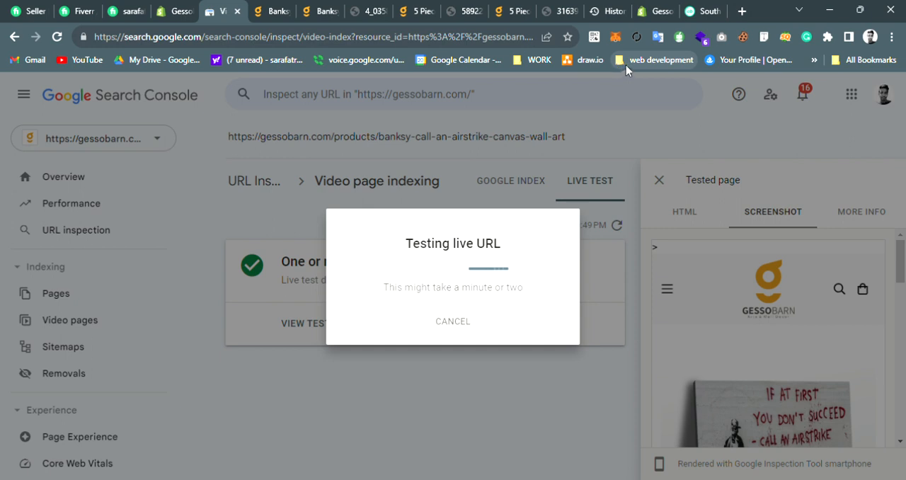
pyautogui.moveTo(616, 295)
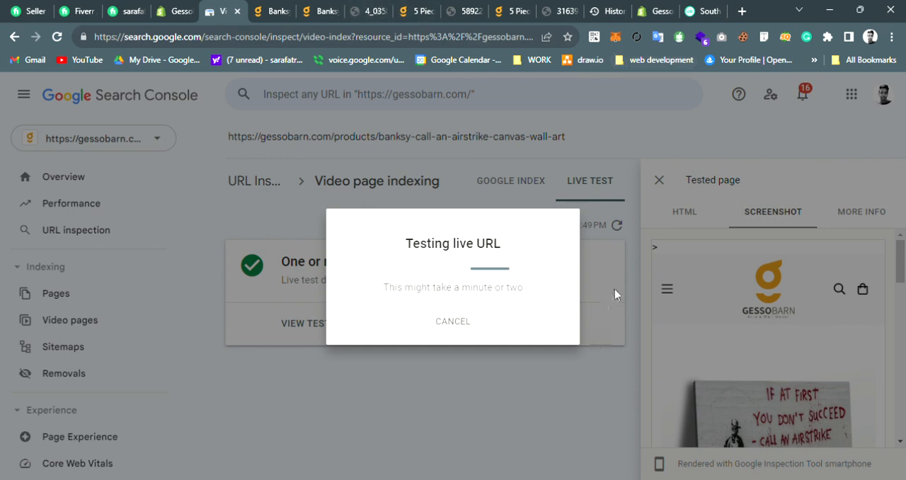
pyautogui.moveTo(693, 150)
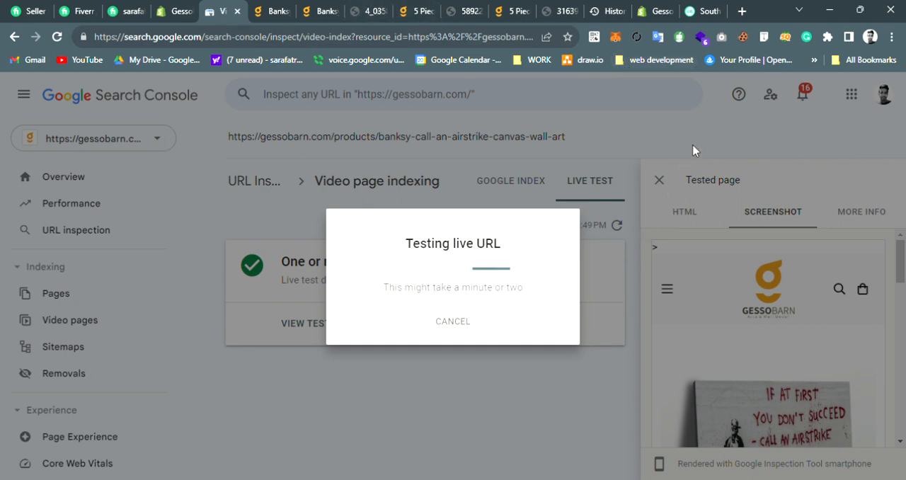
pyautogui.moveTo(695, 288)
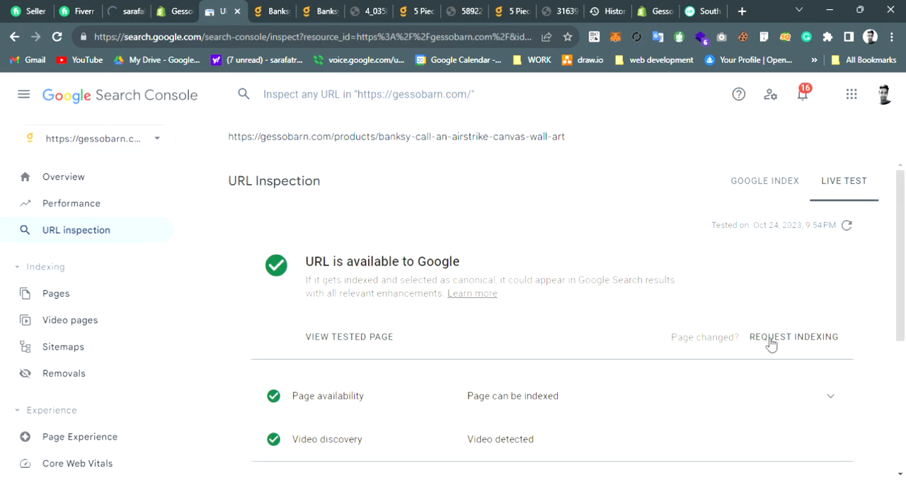
# Open the tested page screenshot and scroll to the Product Description video poster and Video detected results.
pyautogui.click(349, 336)
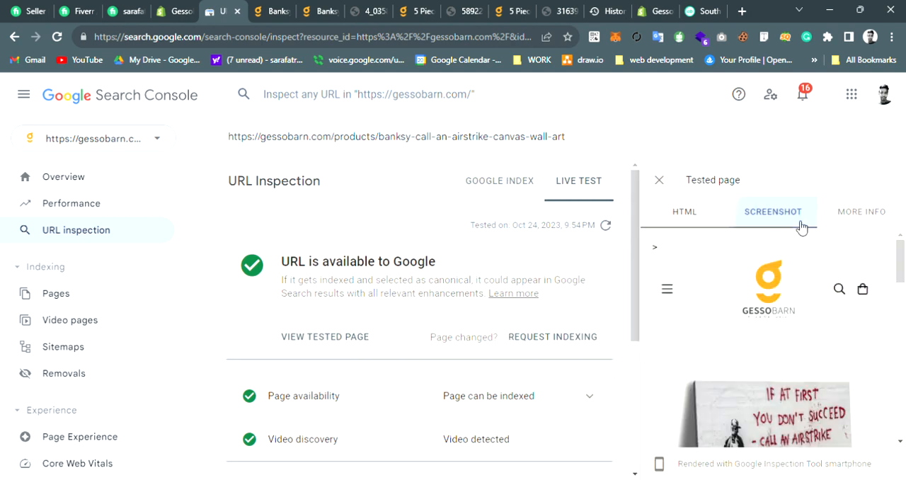
pyautogui.scroll(-3)
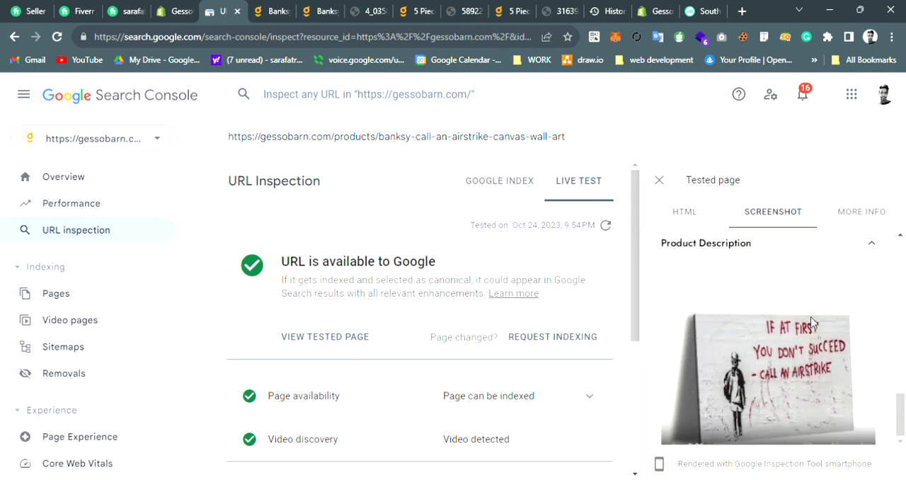
pyautogui.moveTo(789, 393)
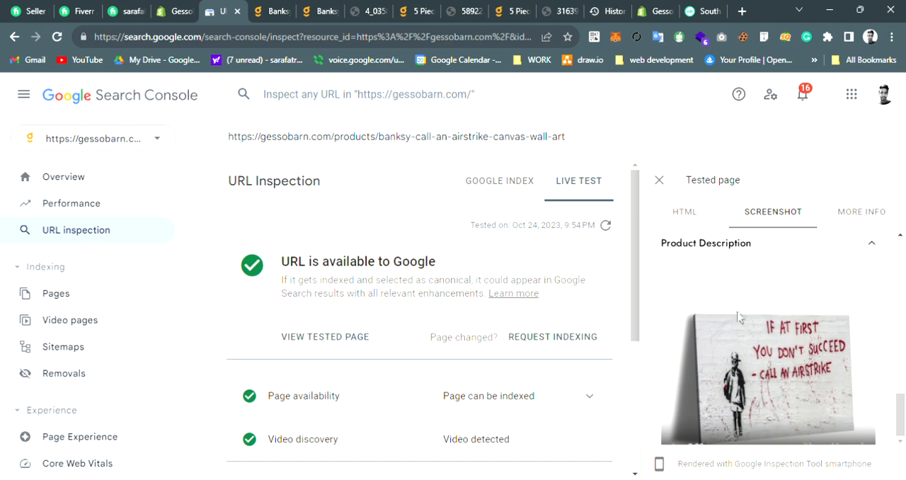
pyautogui.moveTo(804, 406)
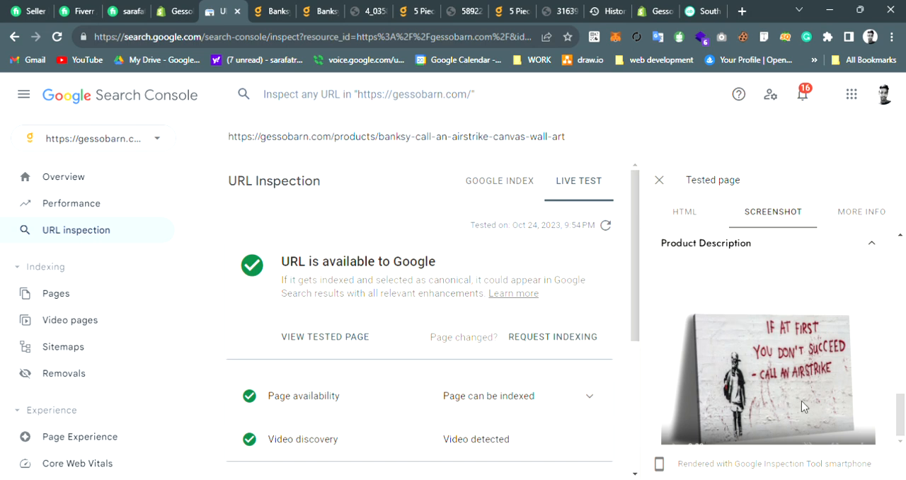
pyautogui.moveTo(793, 371)
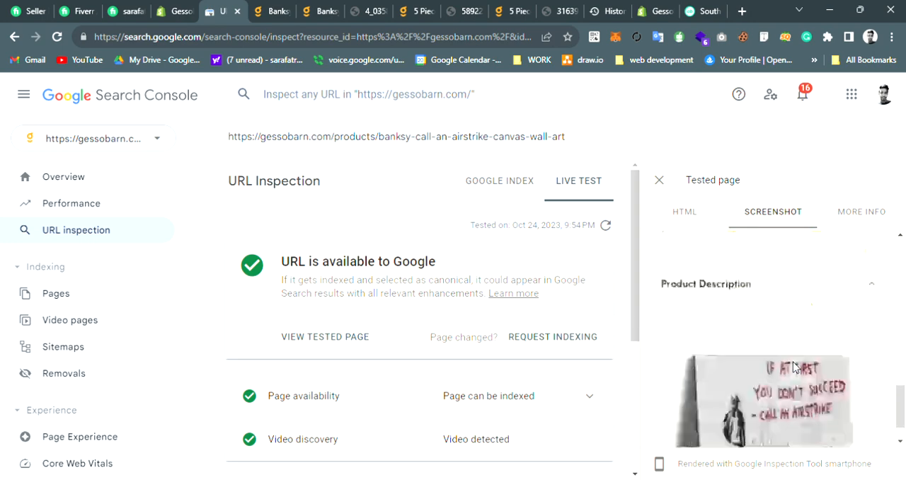
pyautogui.scroll(3)
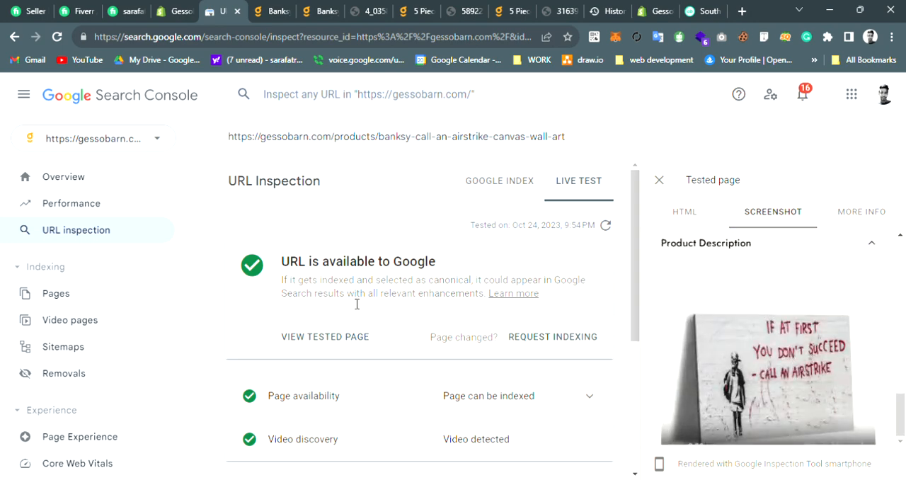
pyautogui.scroll(-3)
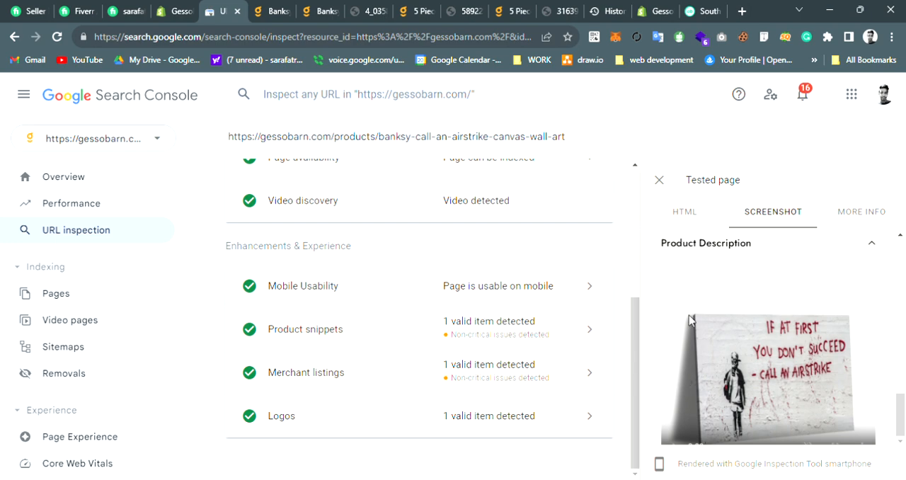
pyautogui.scroll(3)
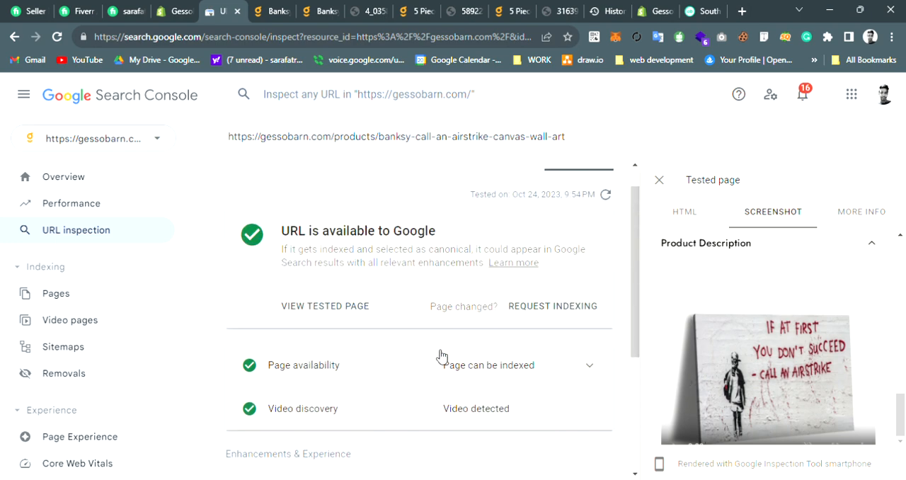
pyautogui.scroll(-3)
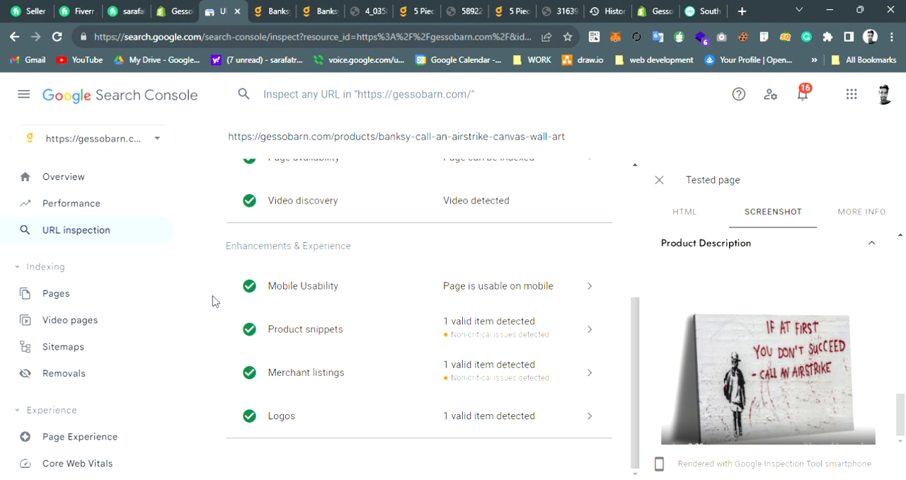
pyautogui.moveTo(564, 327)
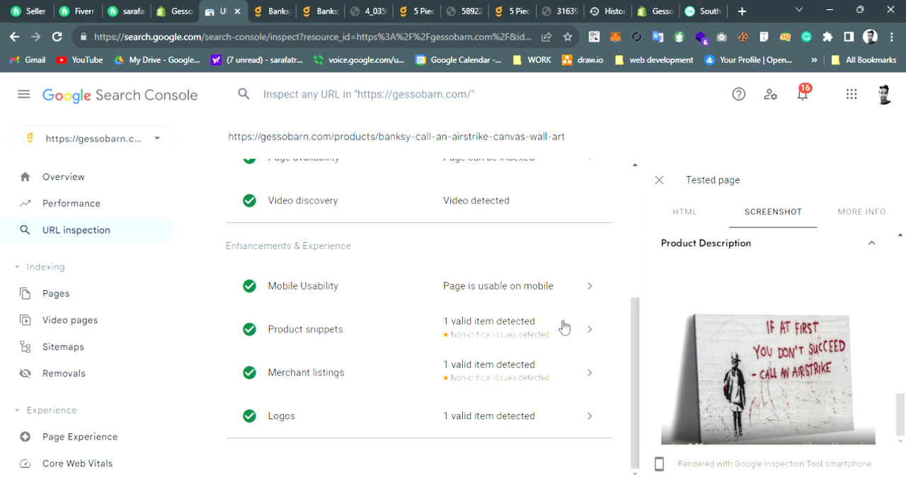